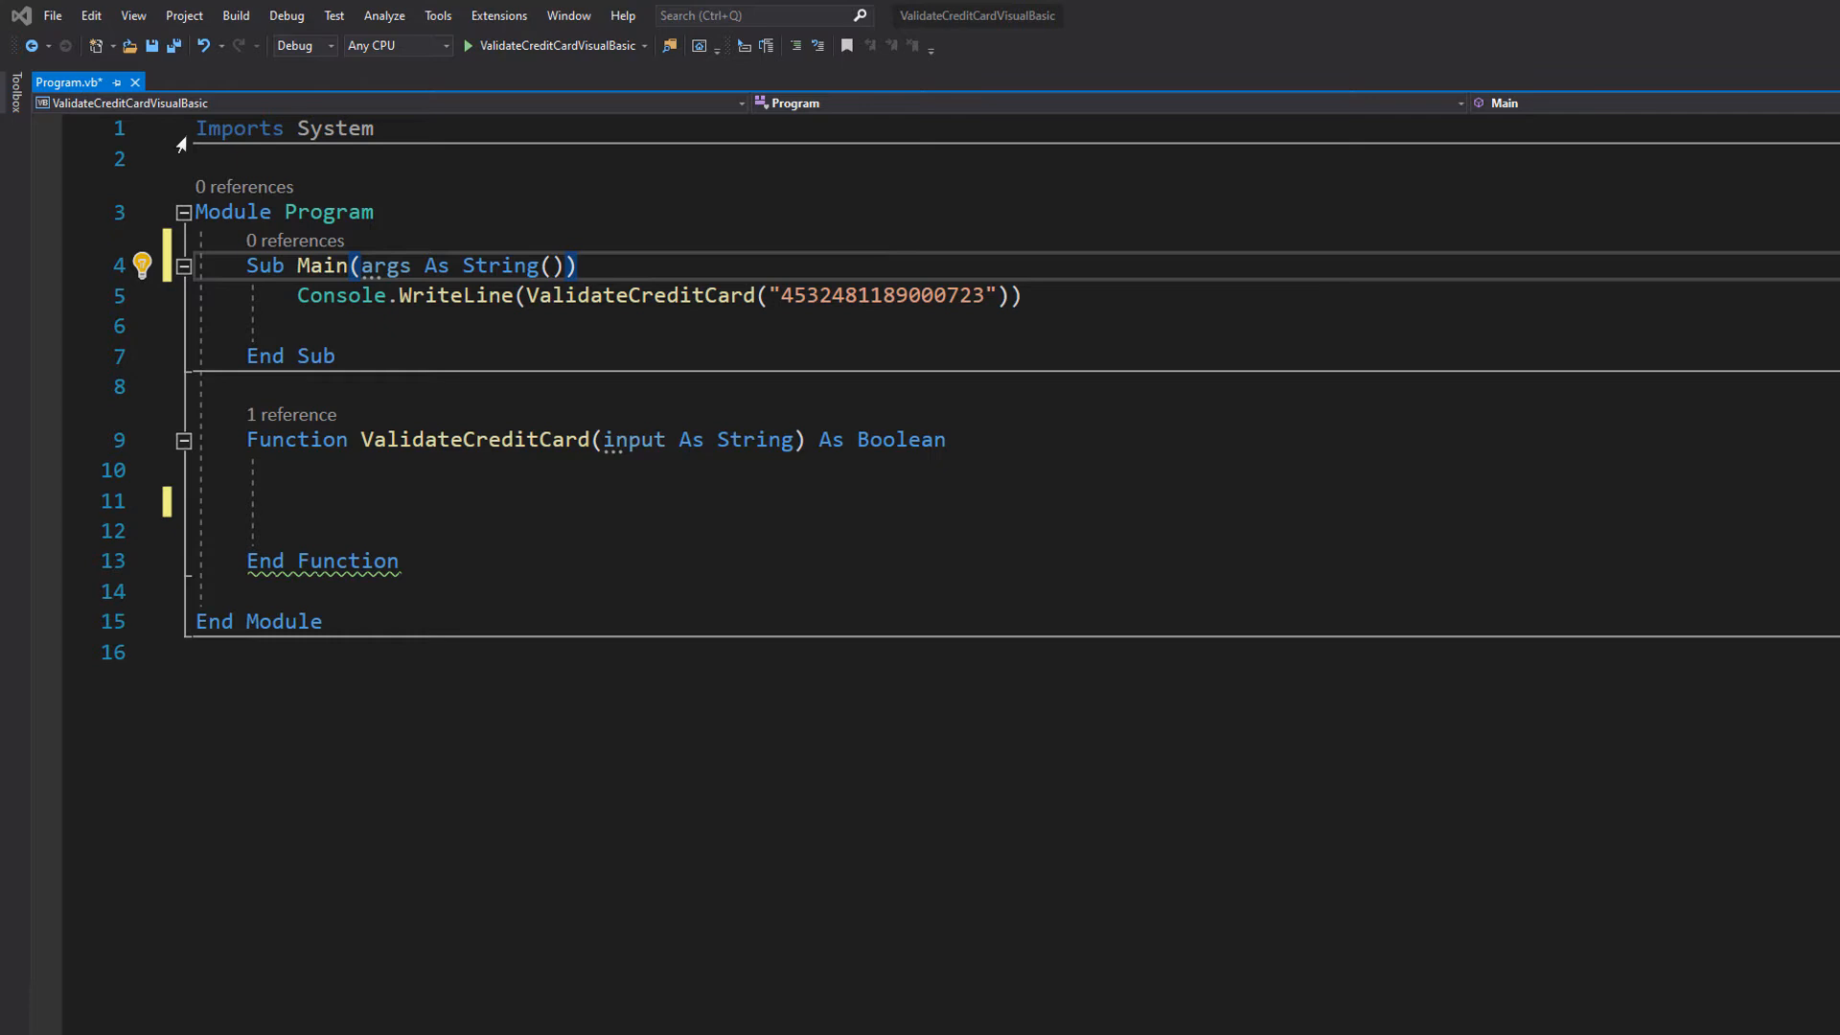
mouse_move(1175, 235)
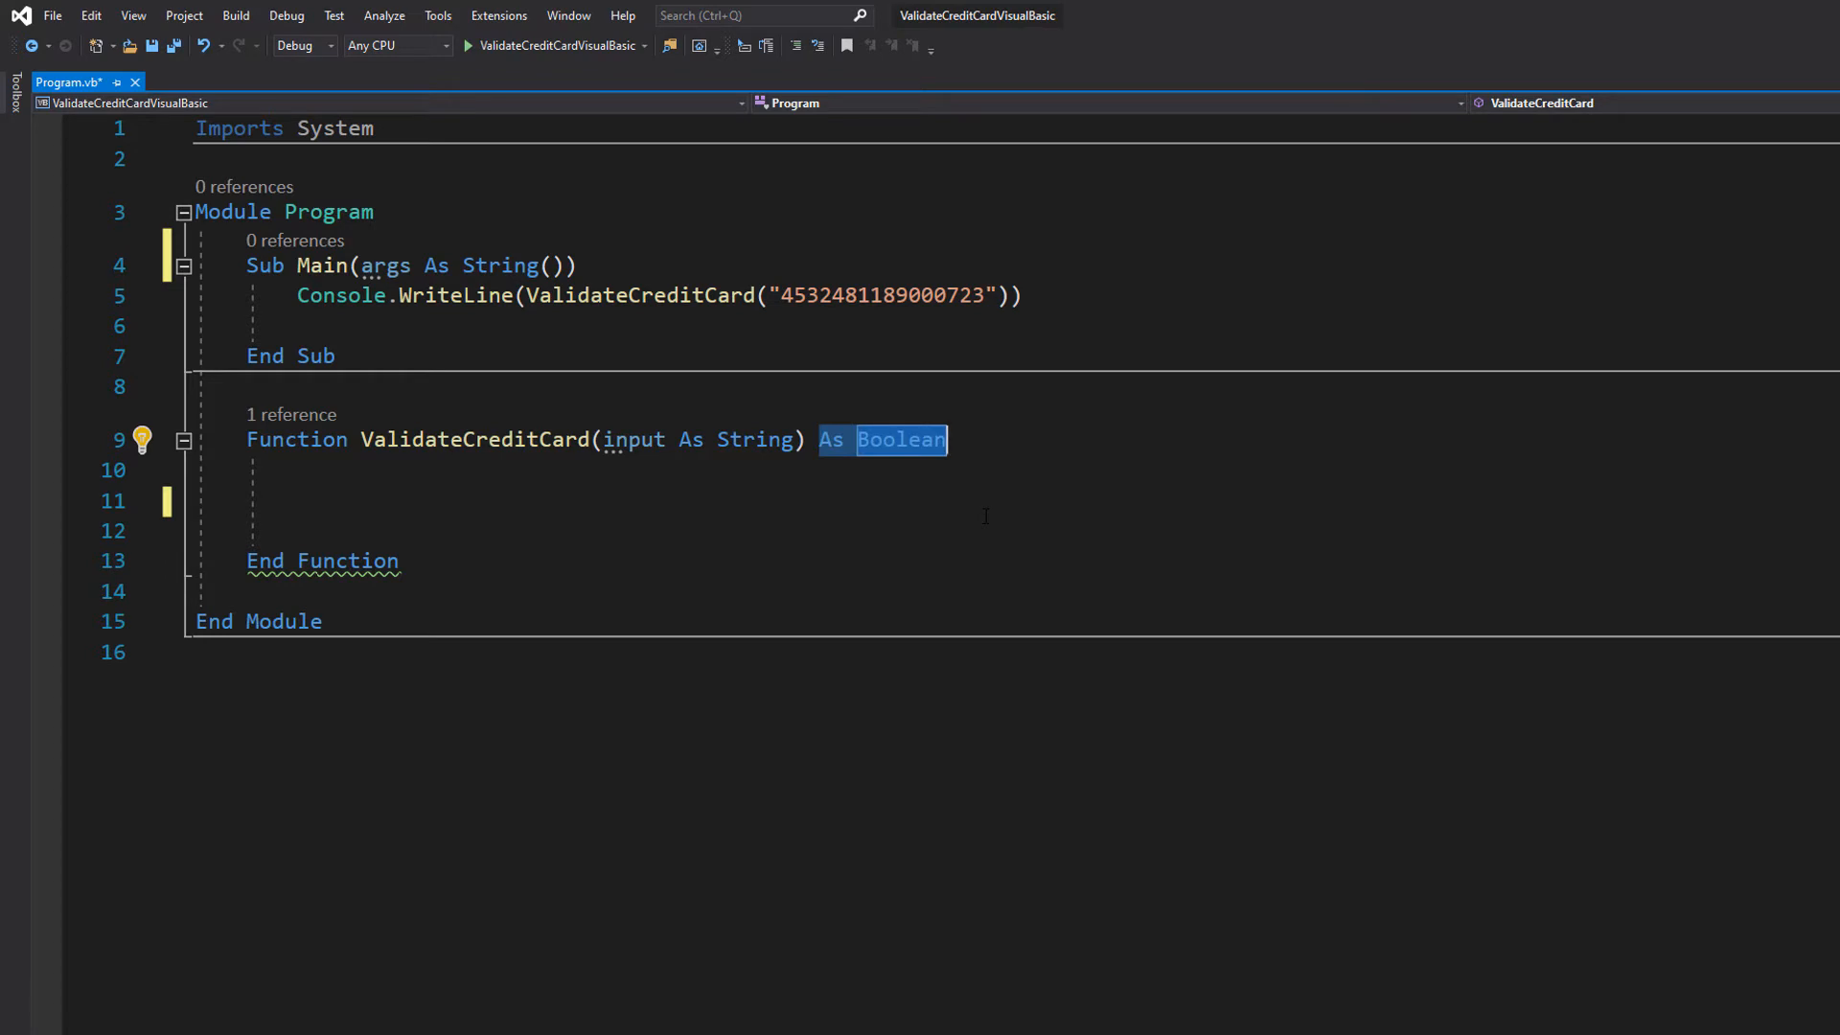
Step: Type 'Dim digits(input.Length) As Integer' as the first line of ValidateCreditCard
text(Dim digits(input.Length) As Integer)
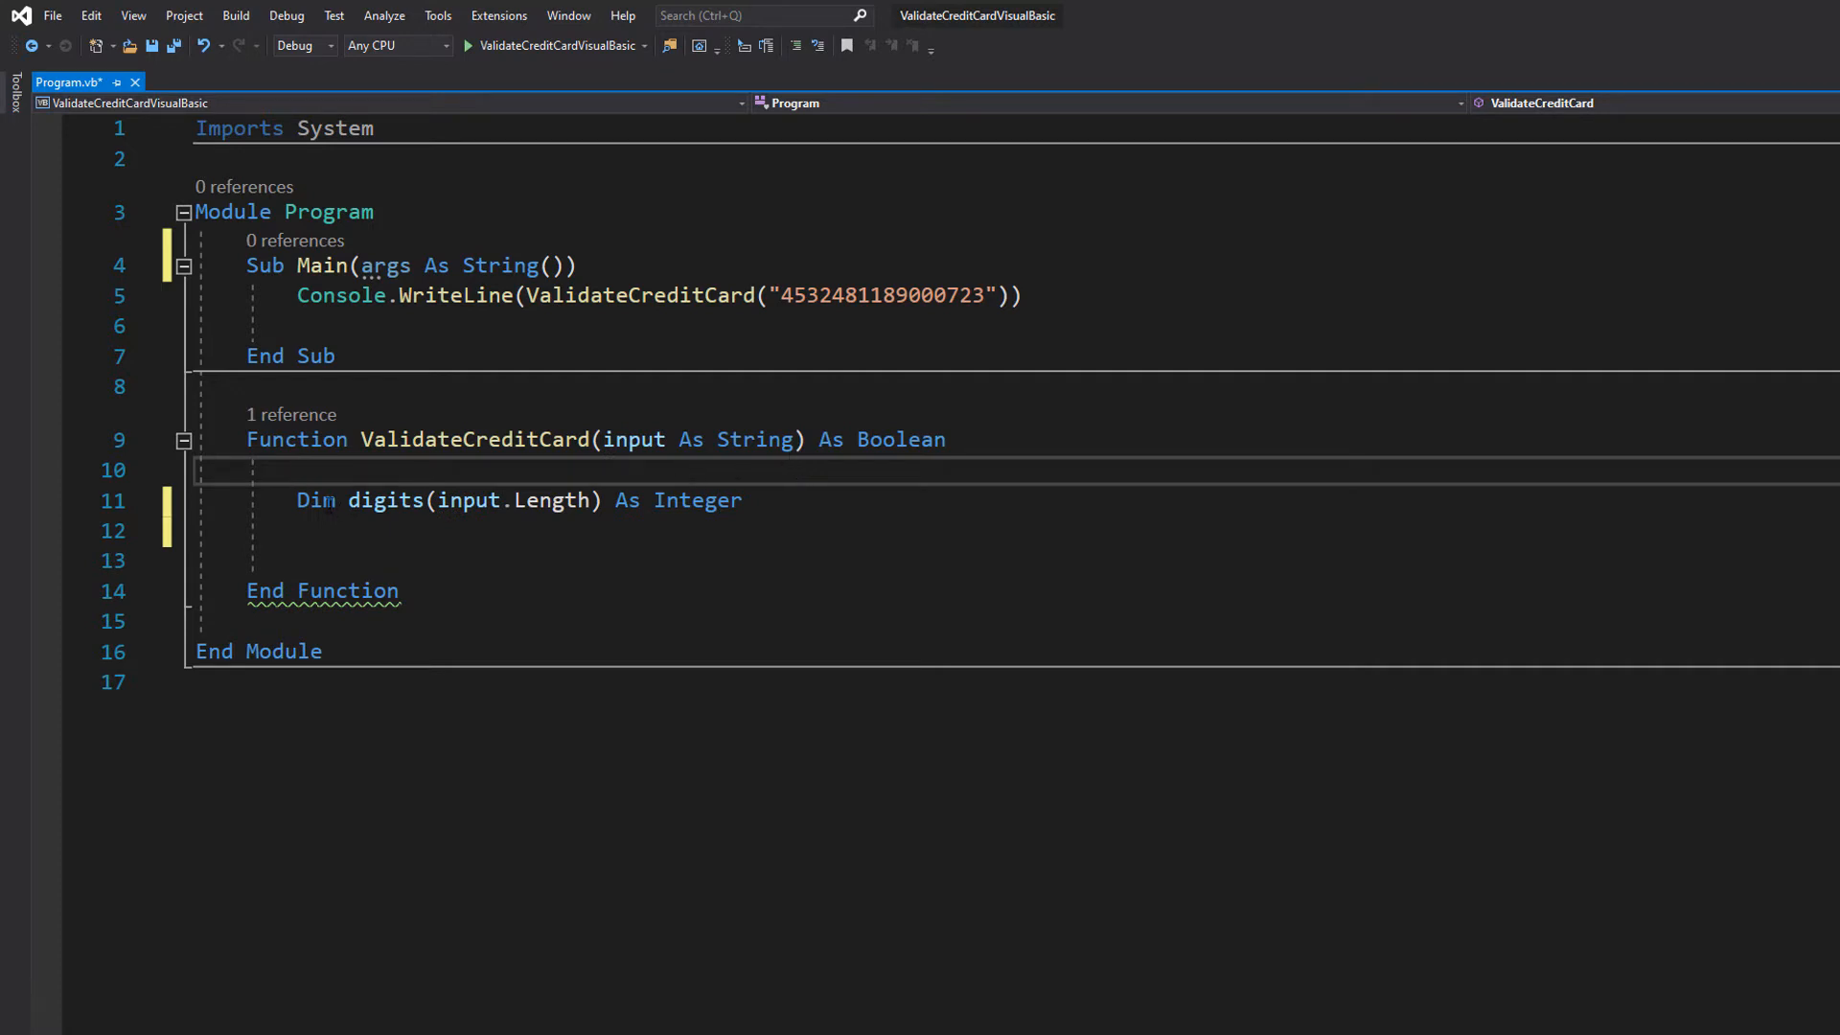
Step: Select code in the For loop that fills digits from the input characters
double_click(314, 500)
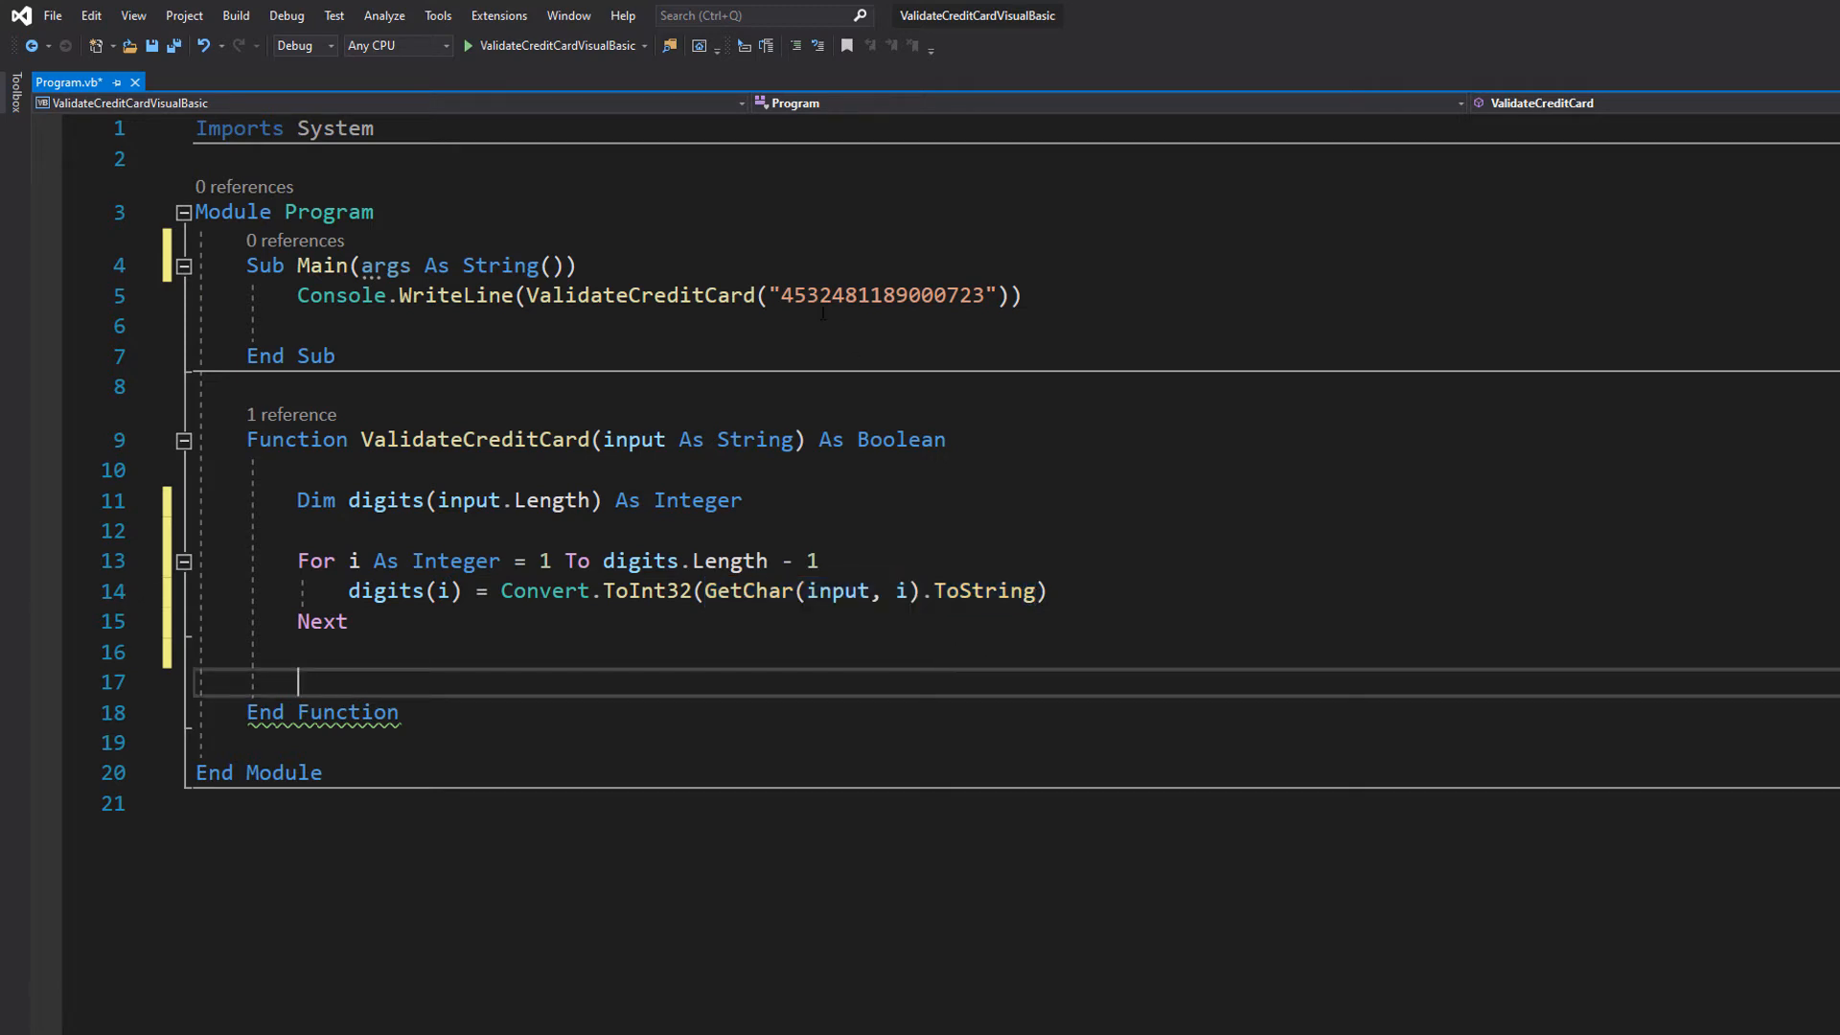
double_click(885, 294)
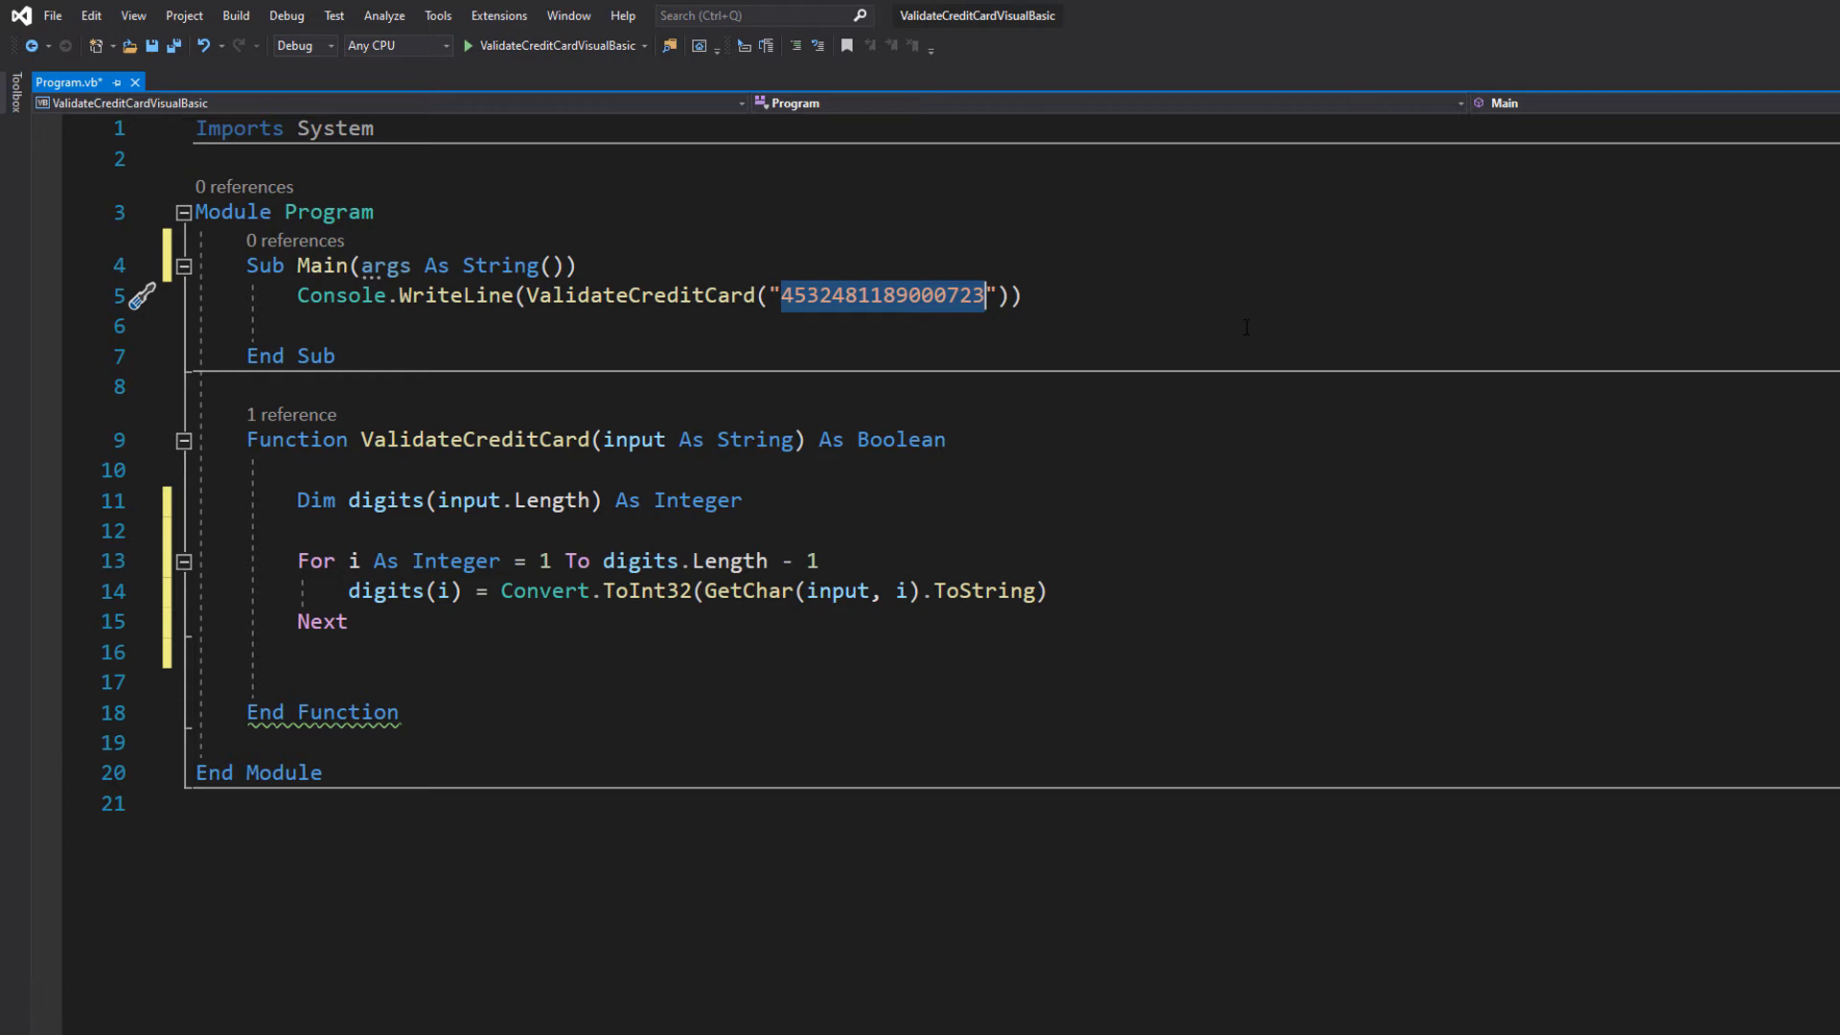
double_click(595, 590)
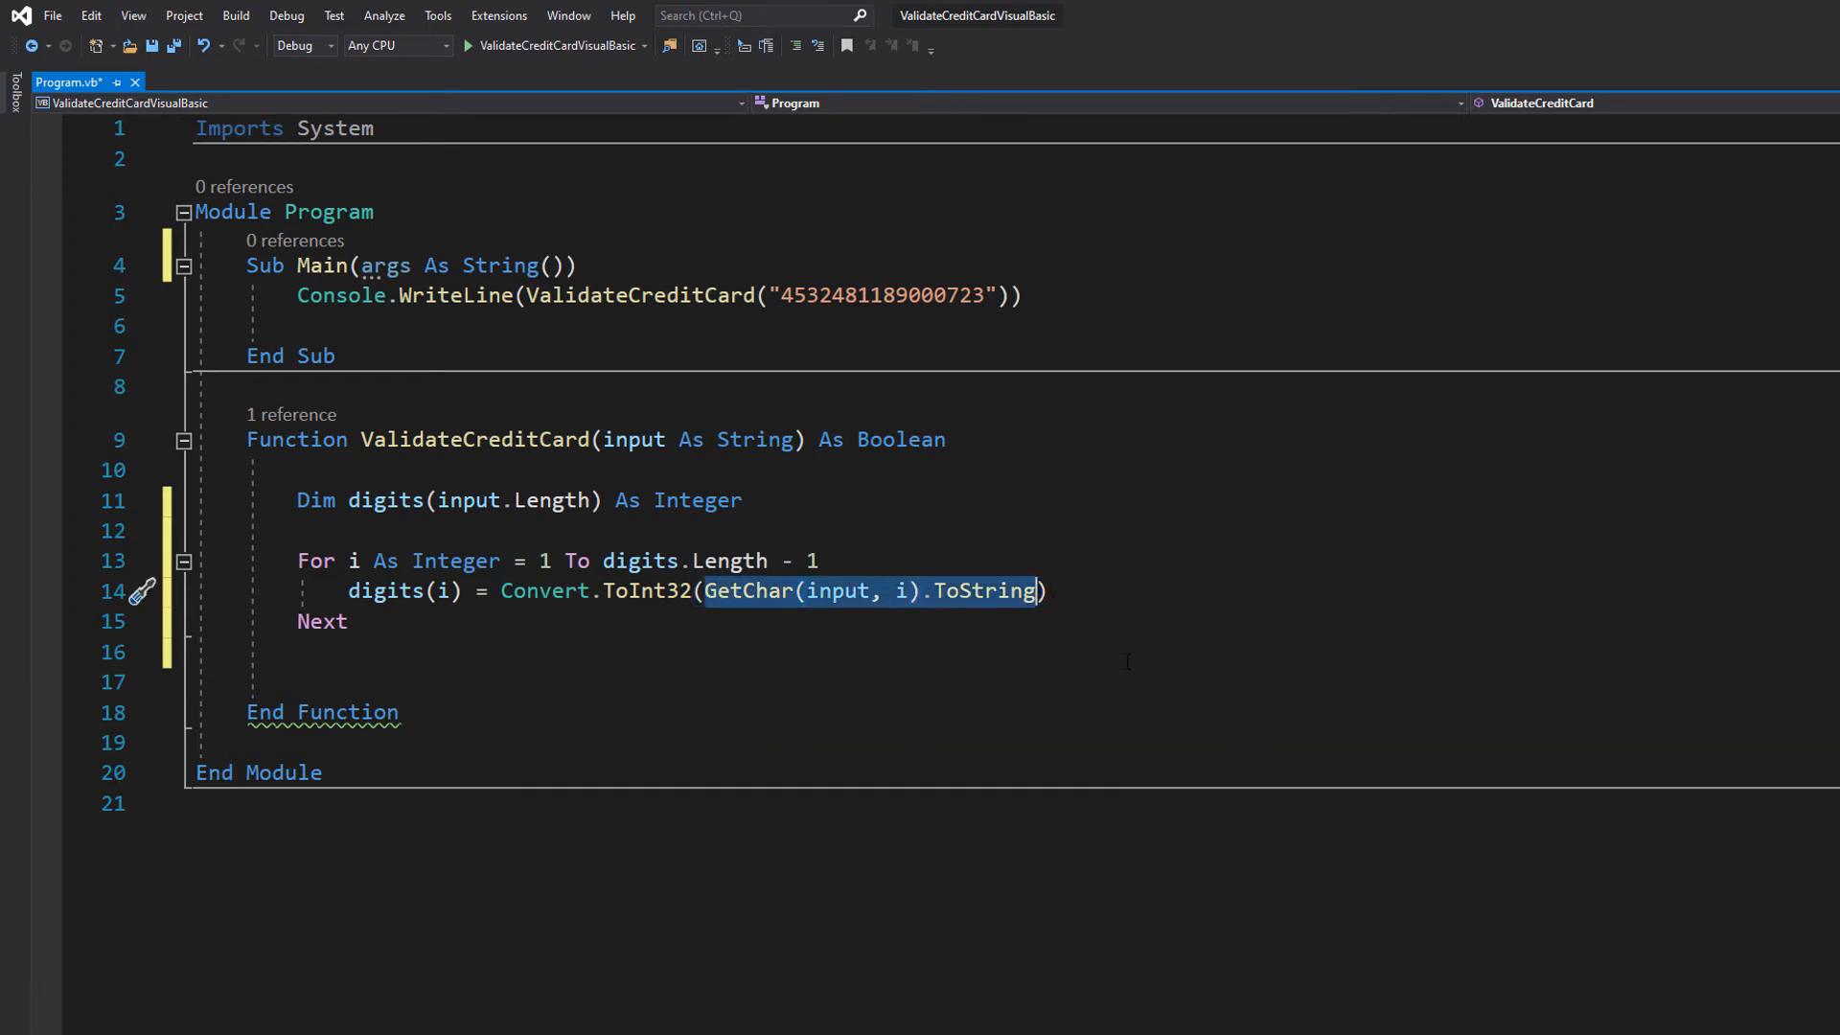
double_click(982, 591)
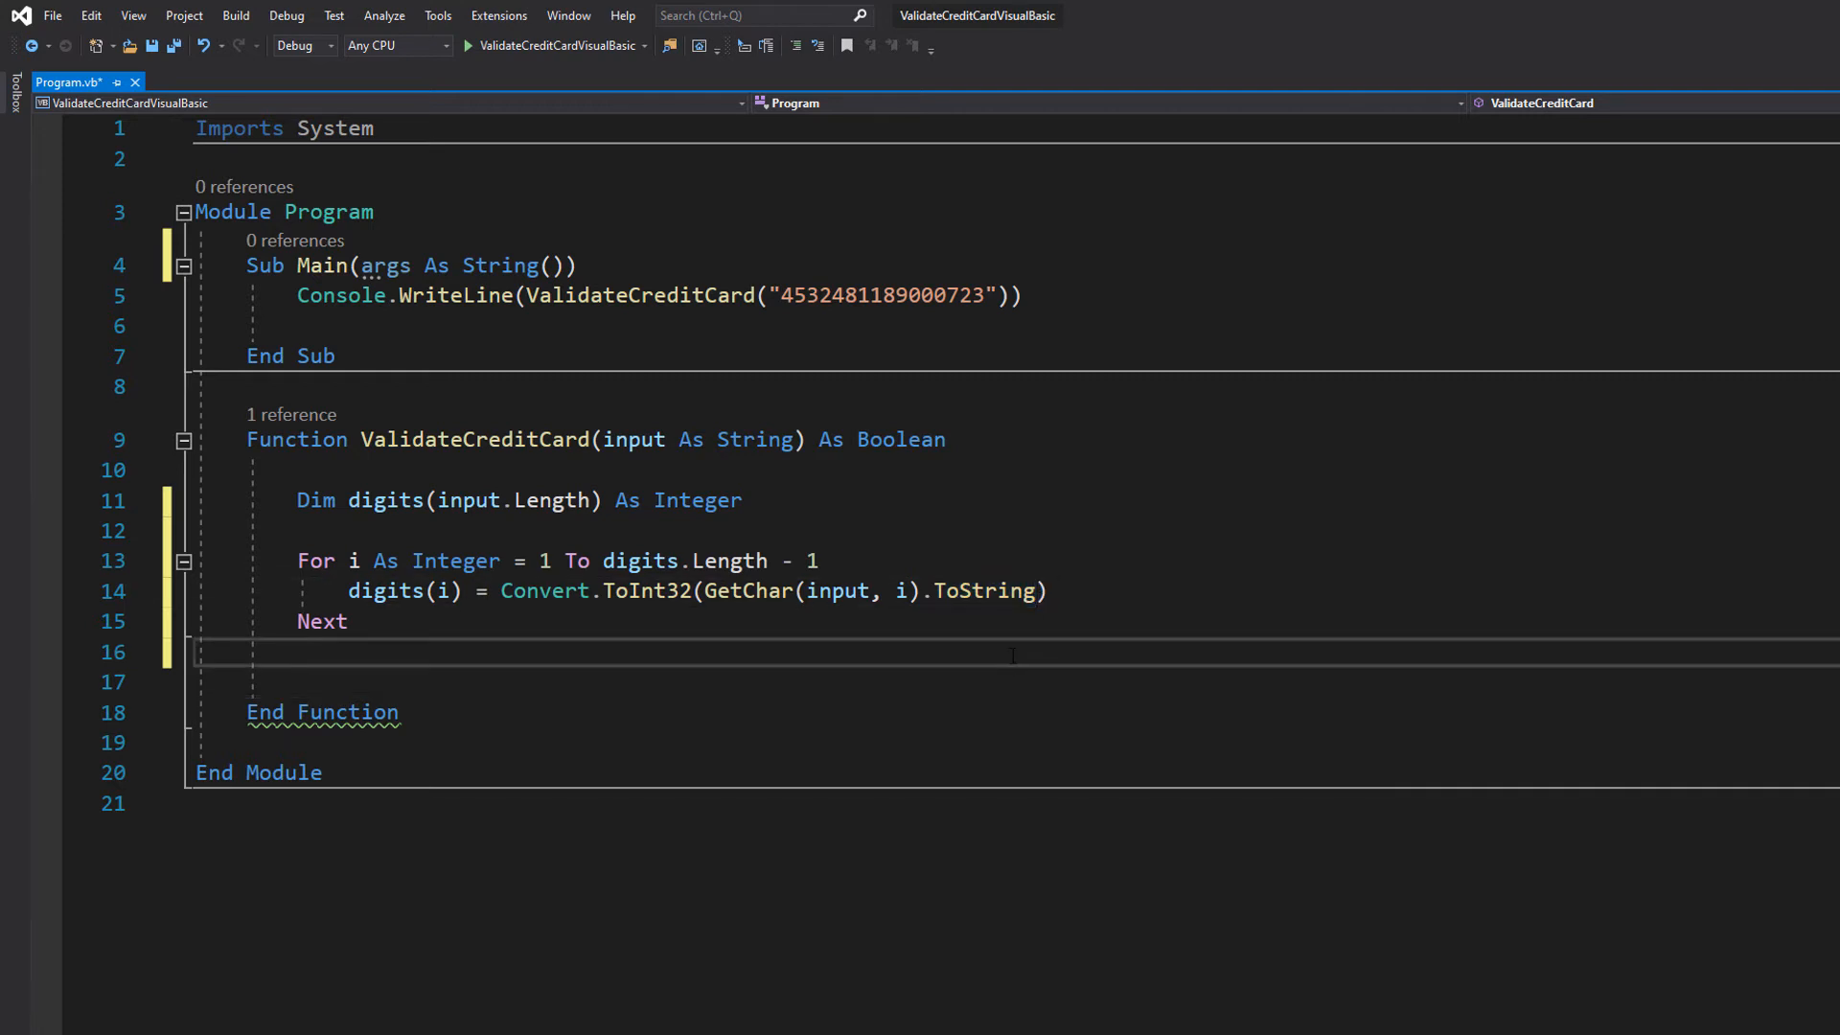
click(298, 652)
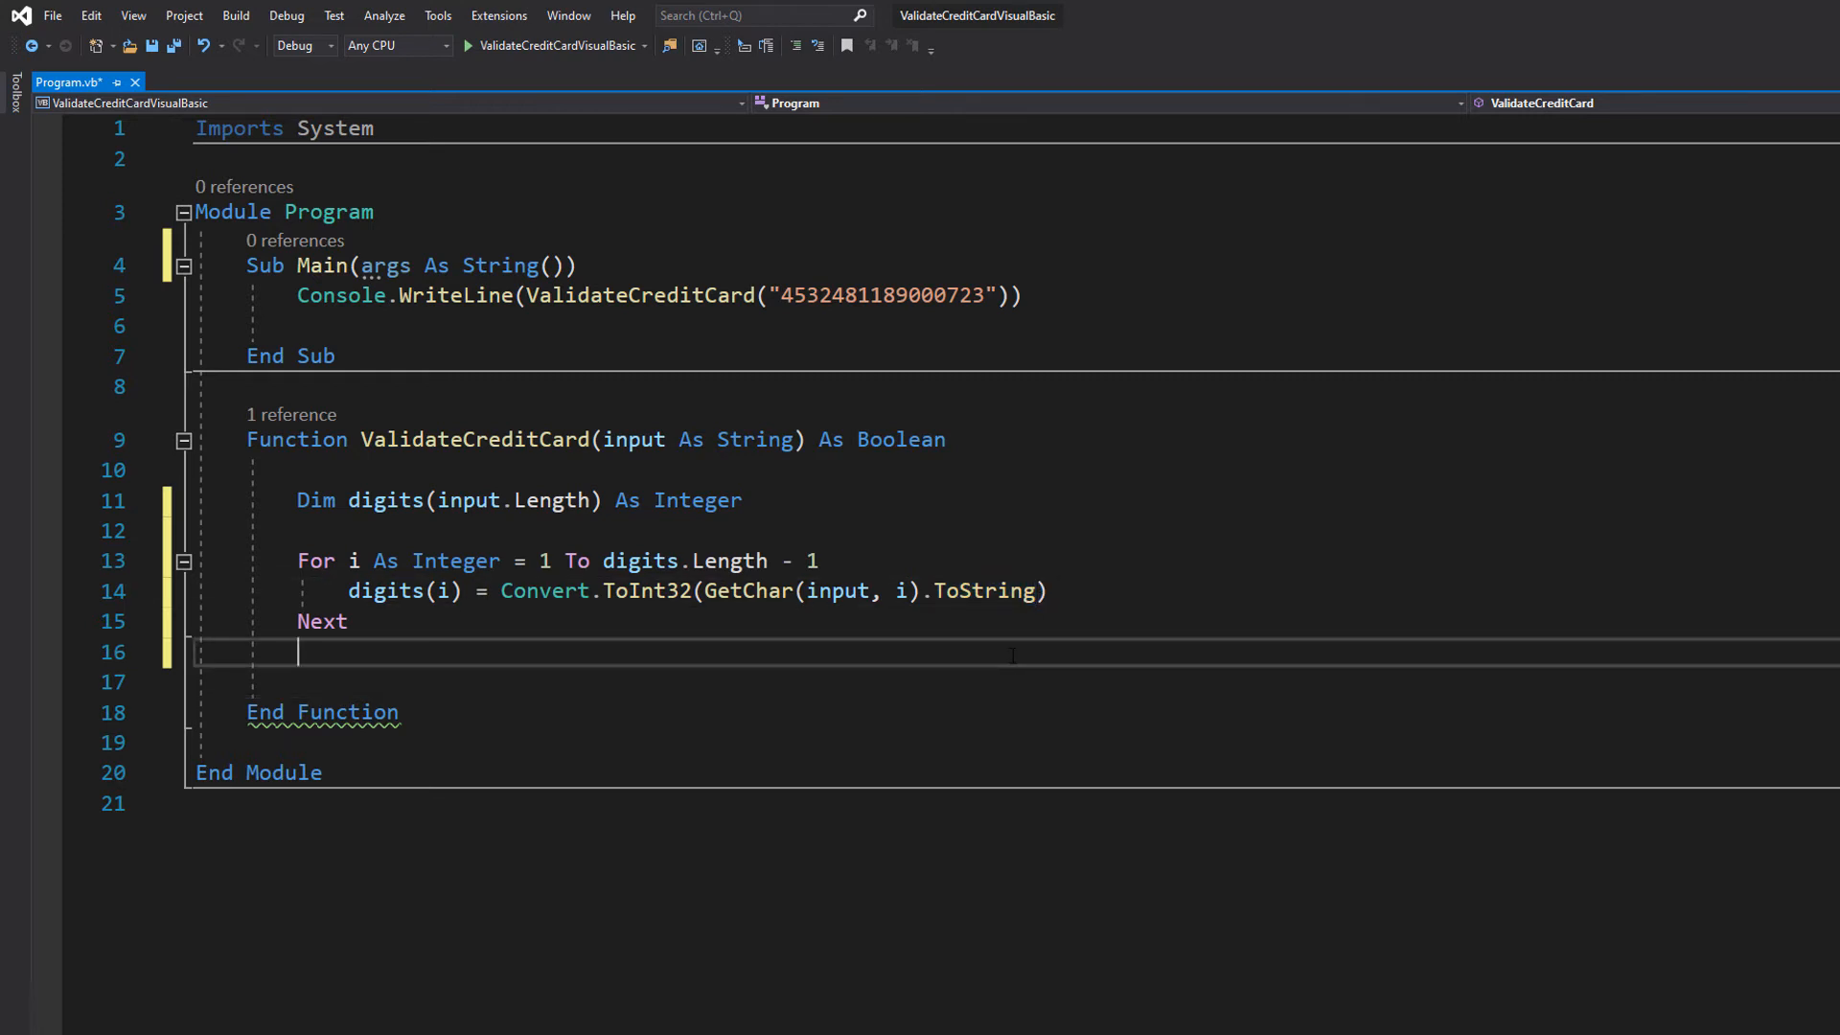
double_click(885, 294)
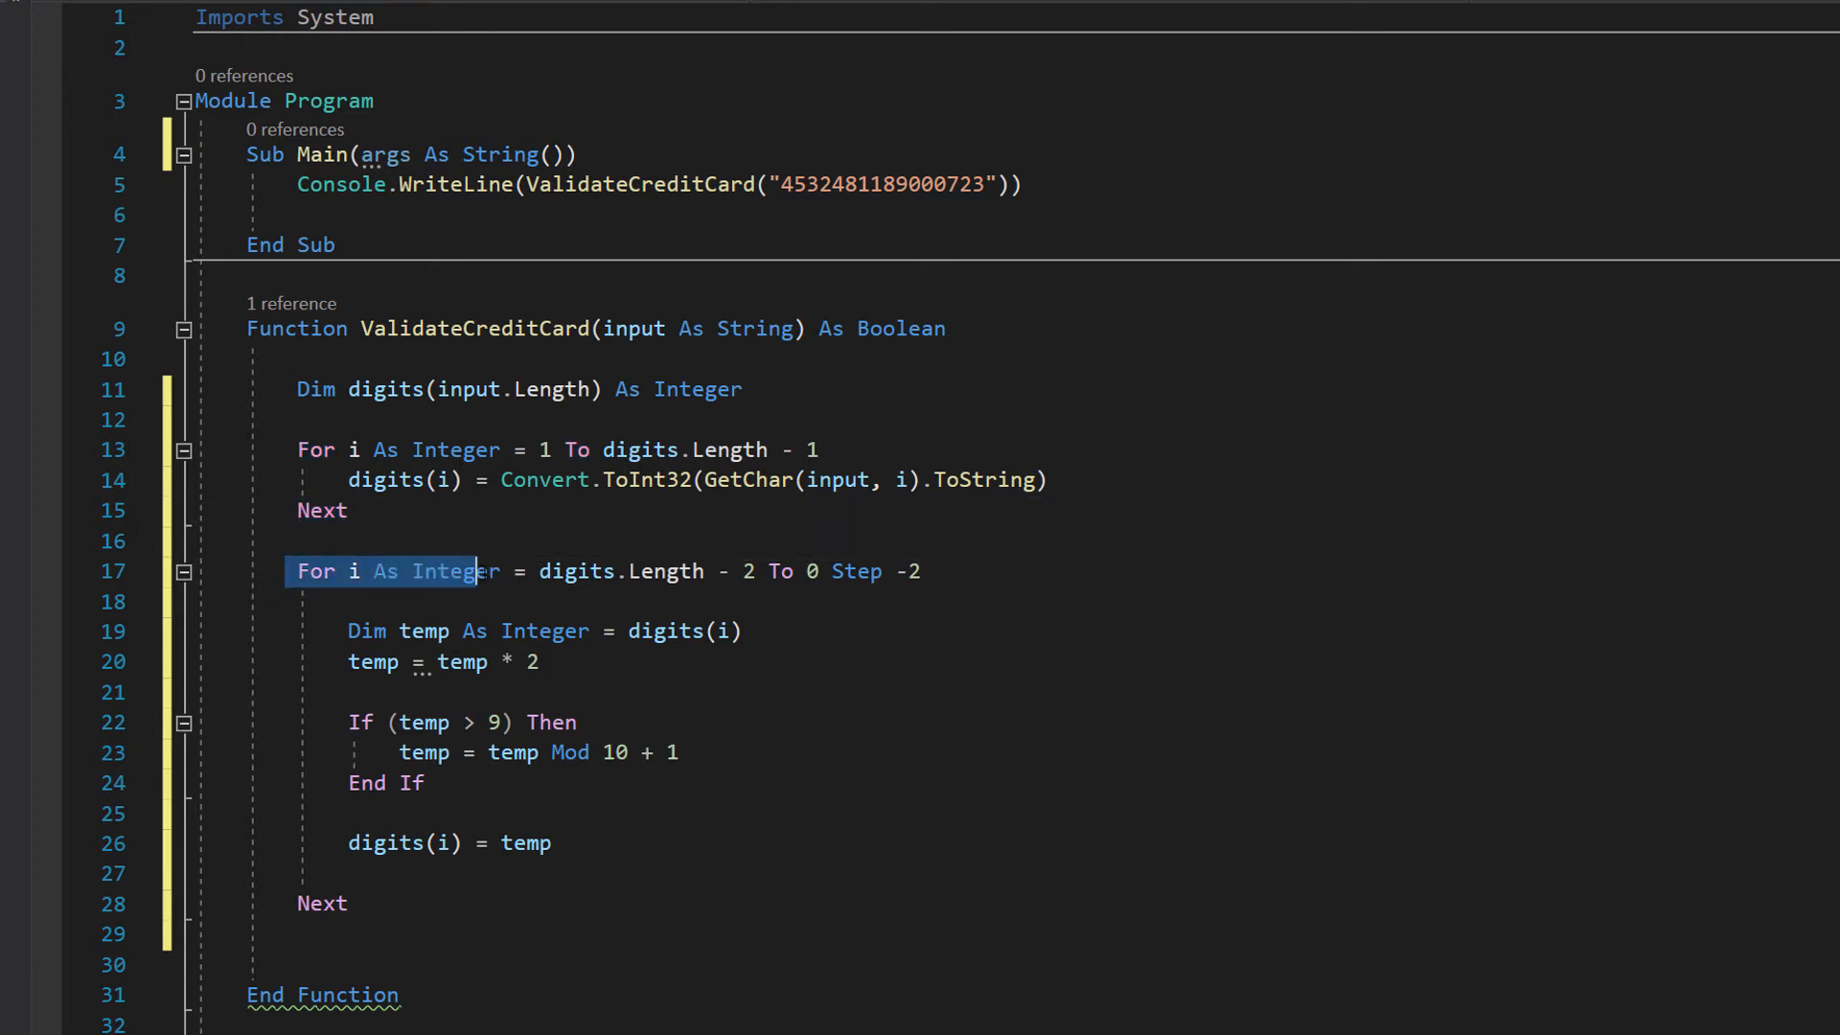
Step: Walk through the backward doubling loop, highlighting its start and its -2 step value
double_click(666, 571)
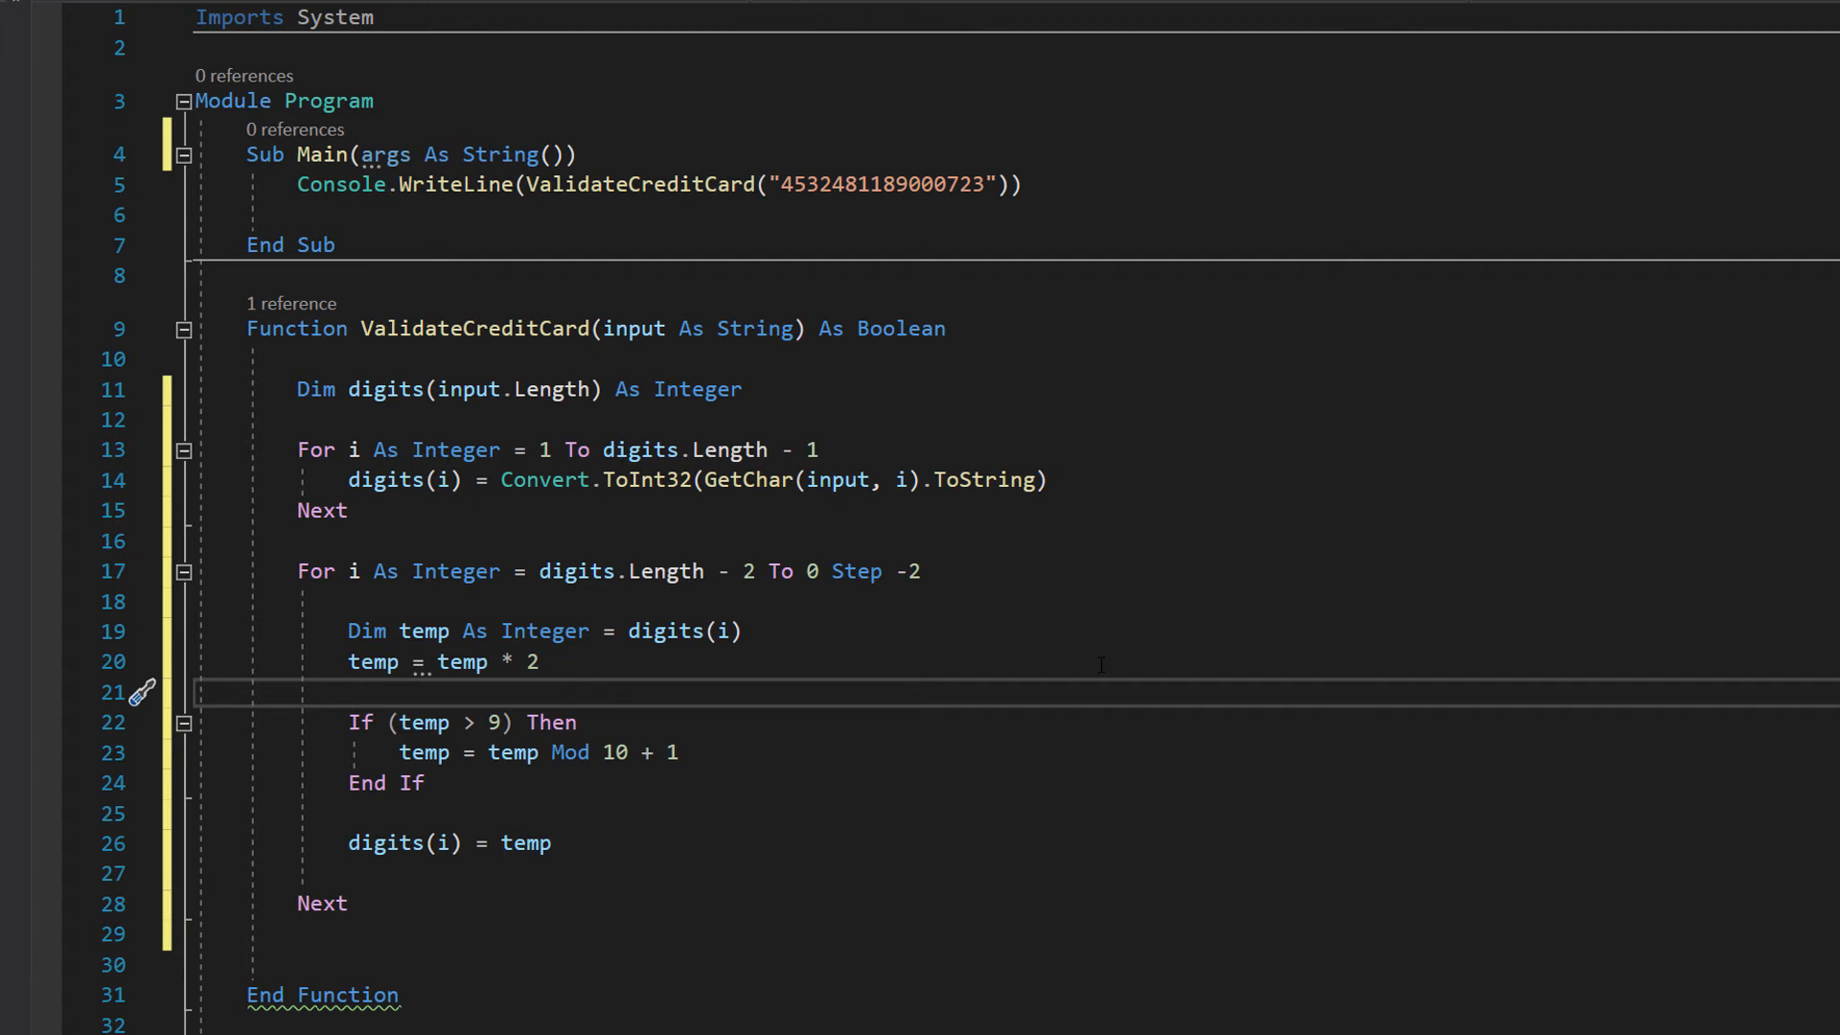
click(349, 692)
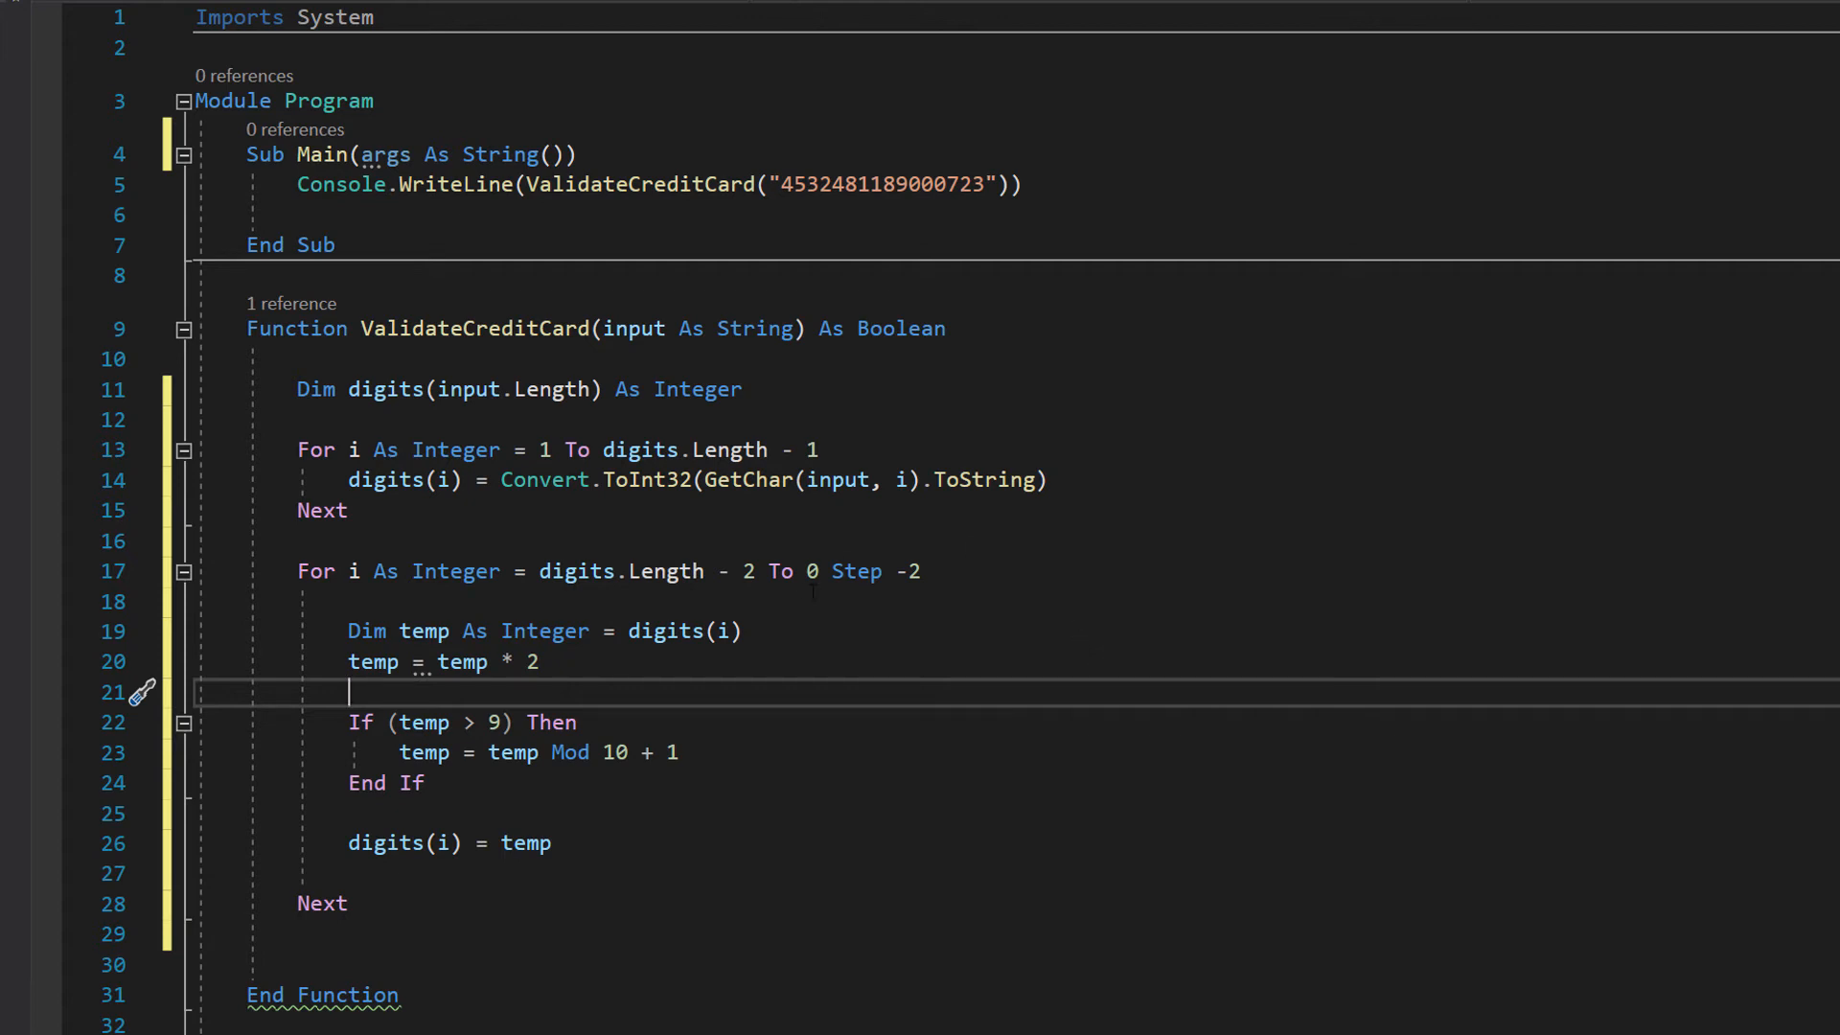
double_click(903, 571)
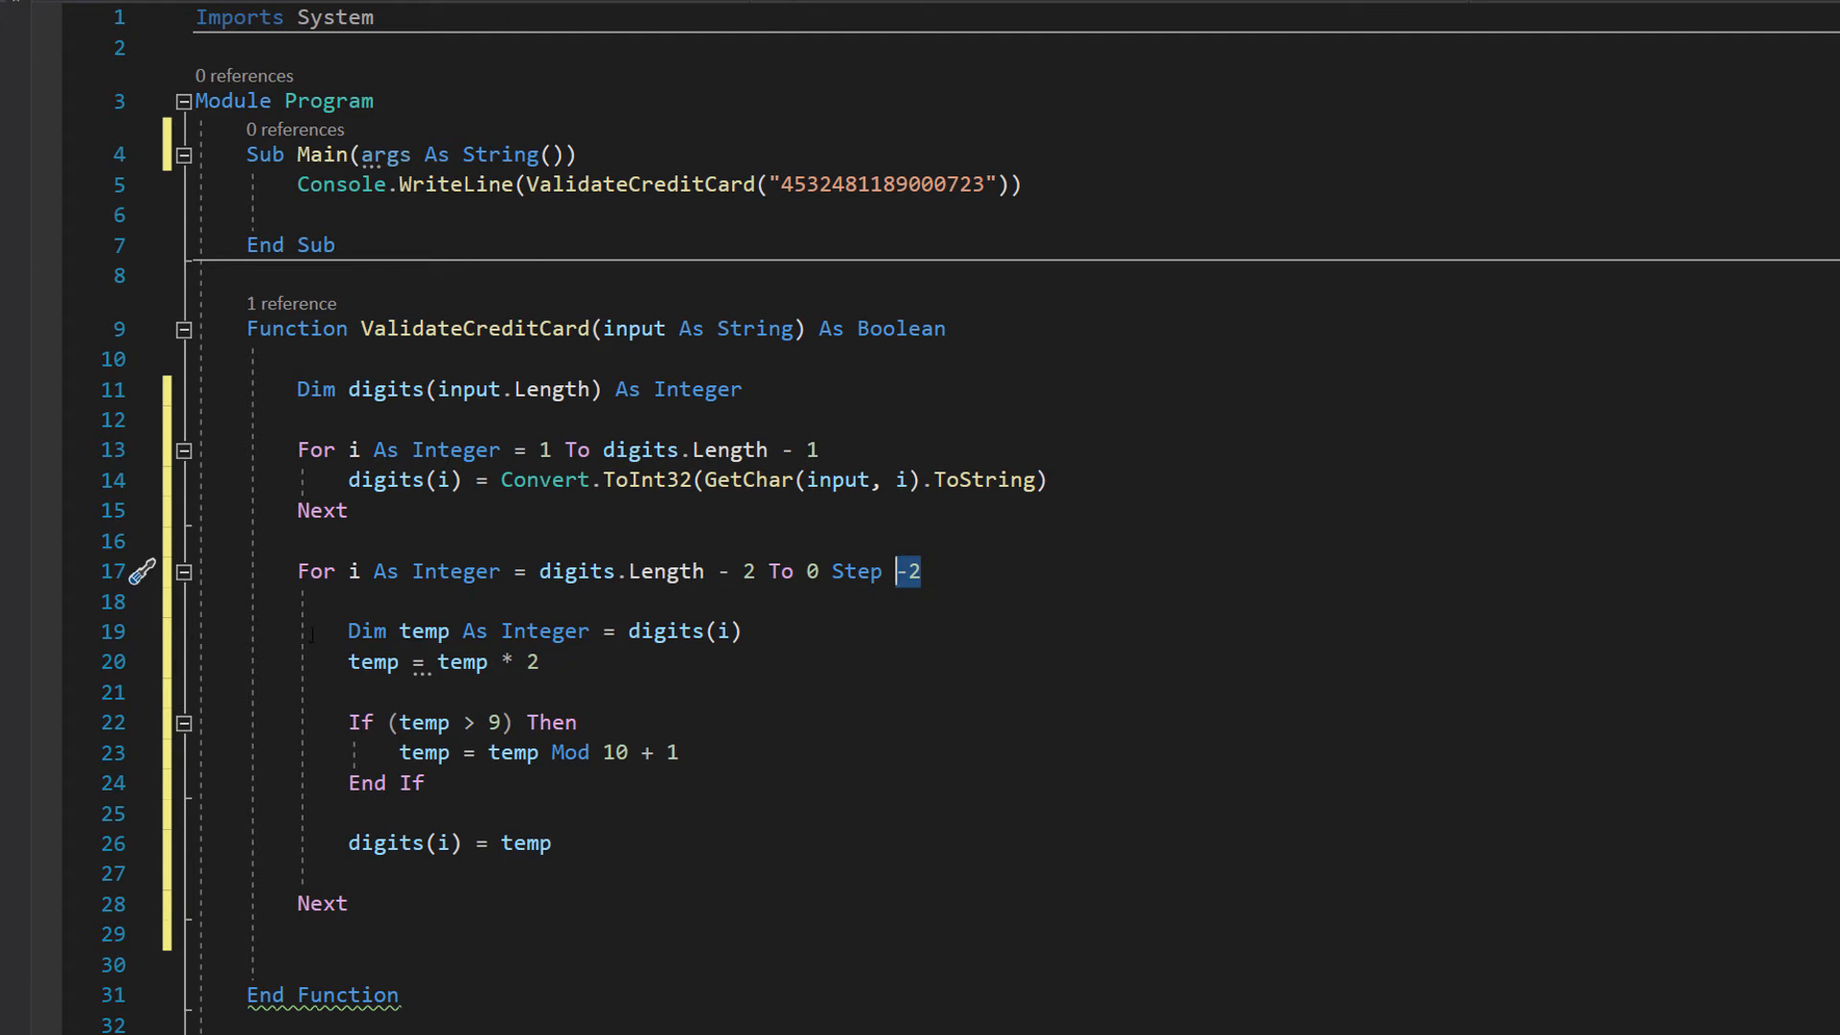
mouse_move(979, 184)
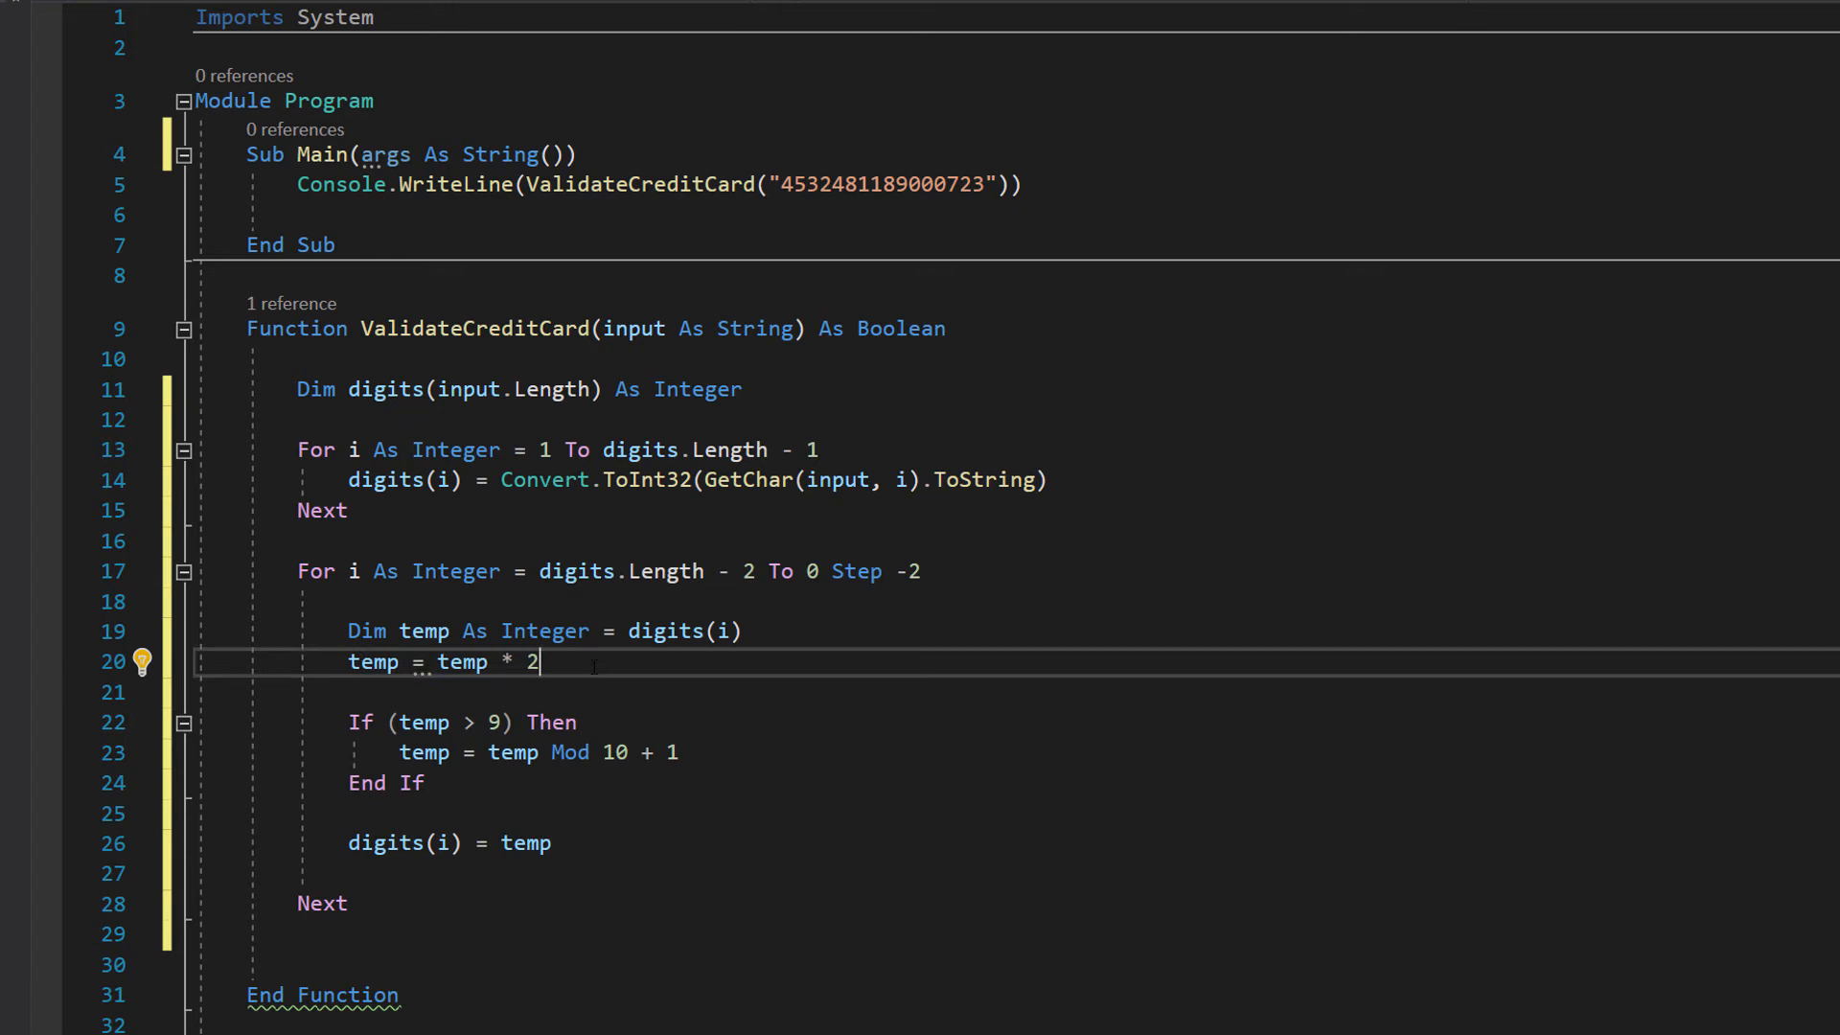
click(359, 721)
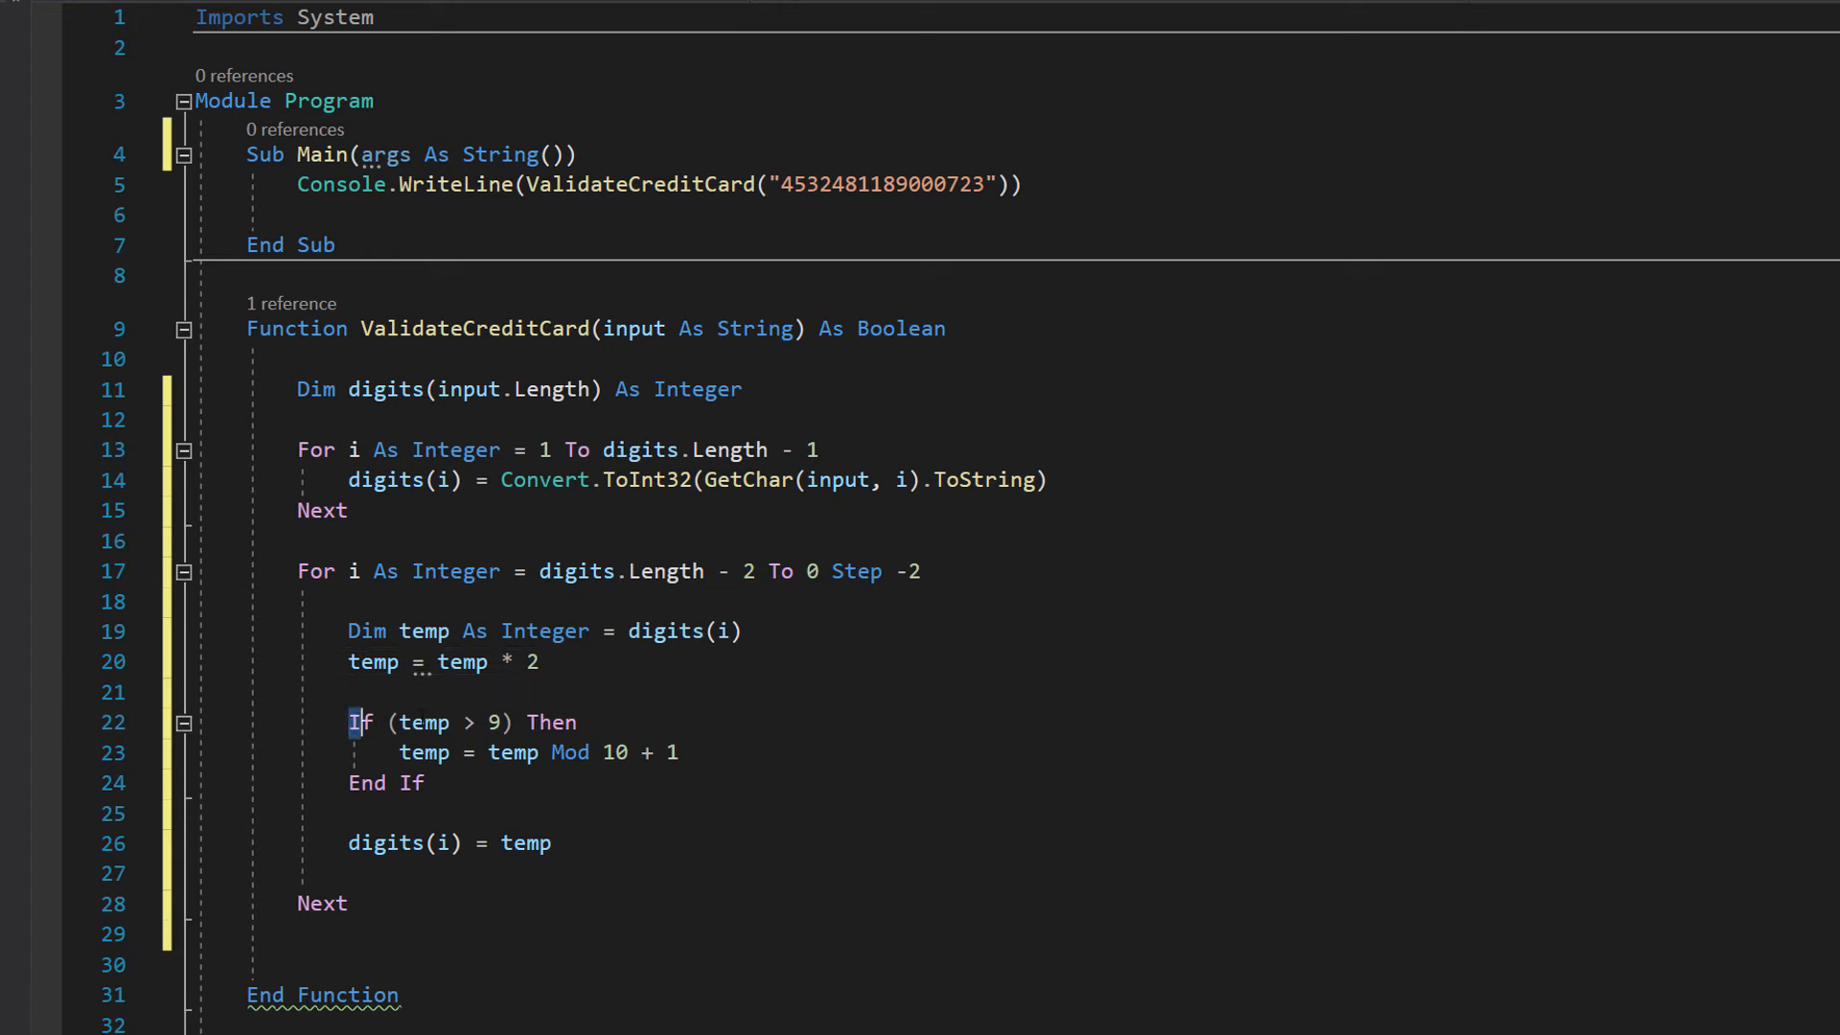
click(360, 722)
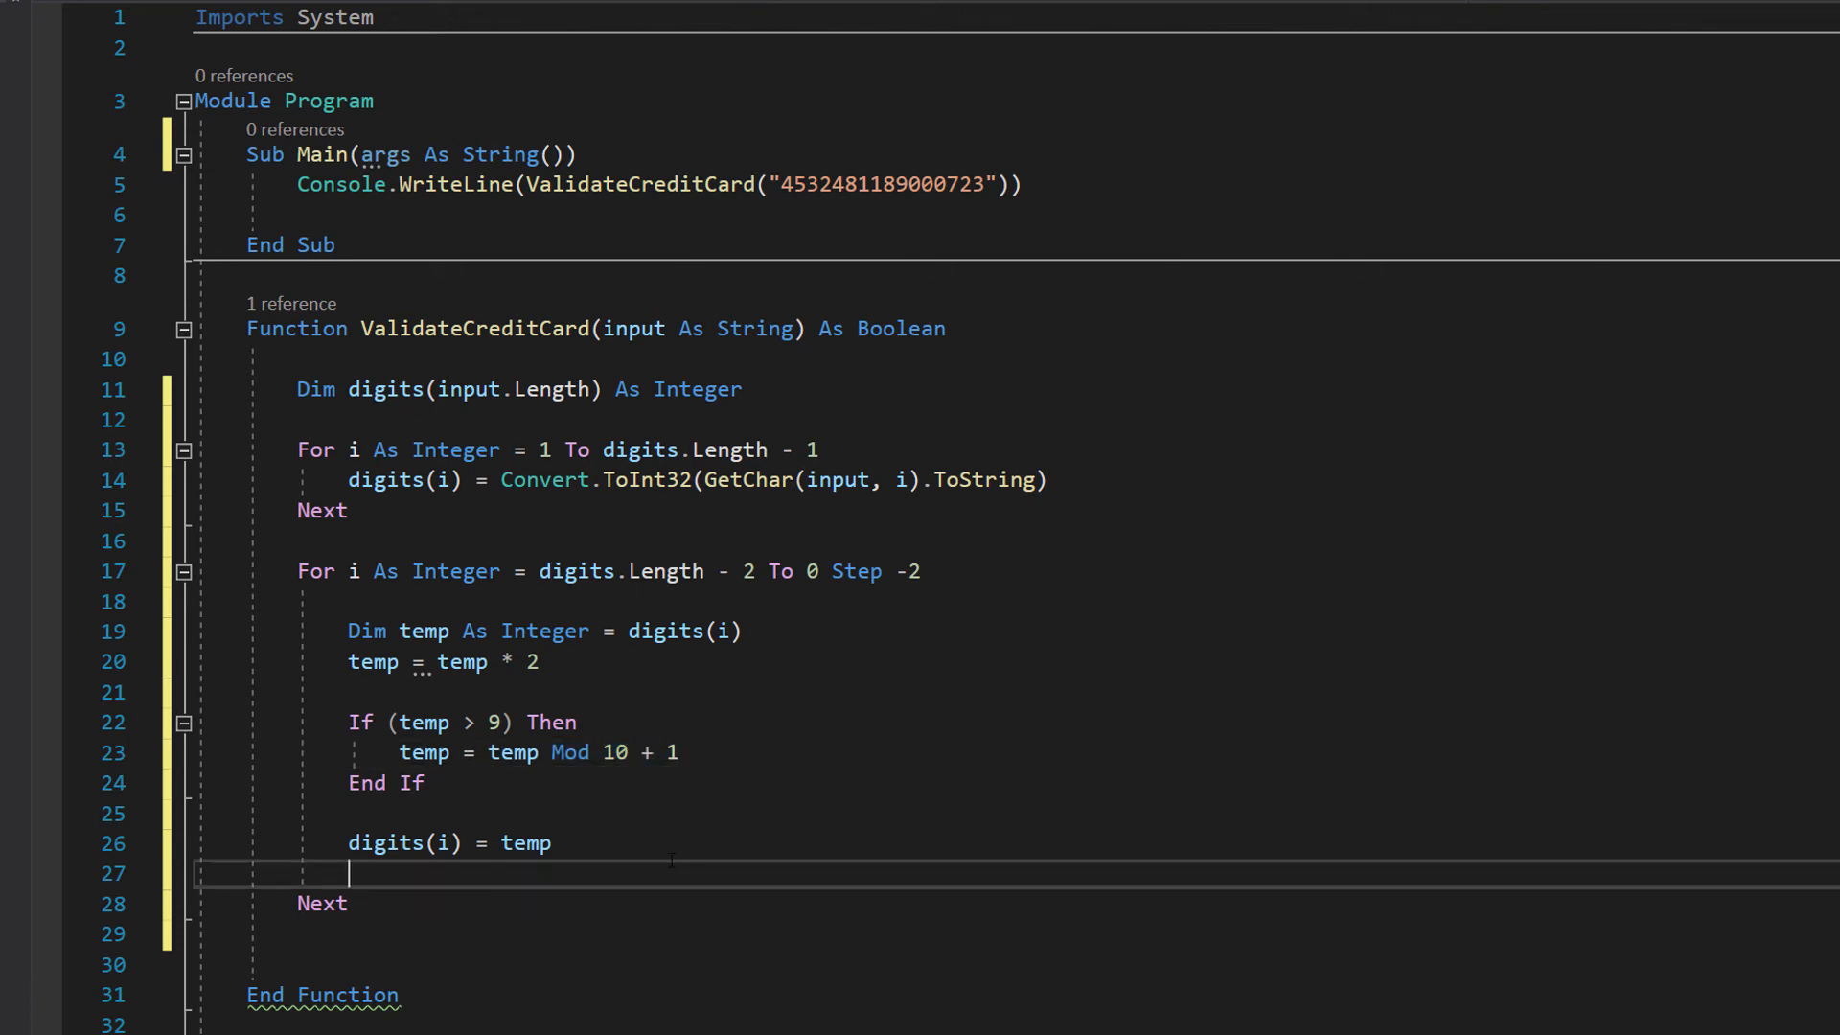
double_click(387, 842)
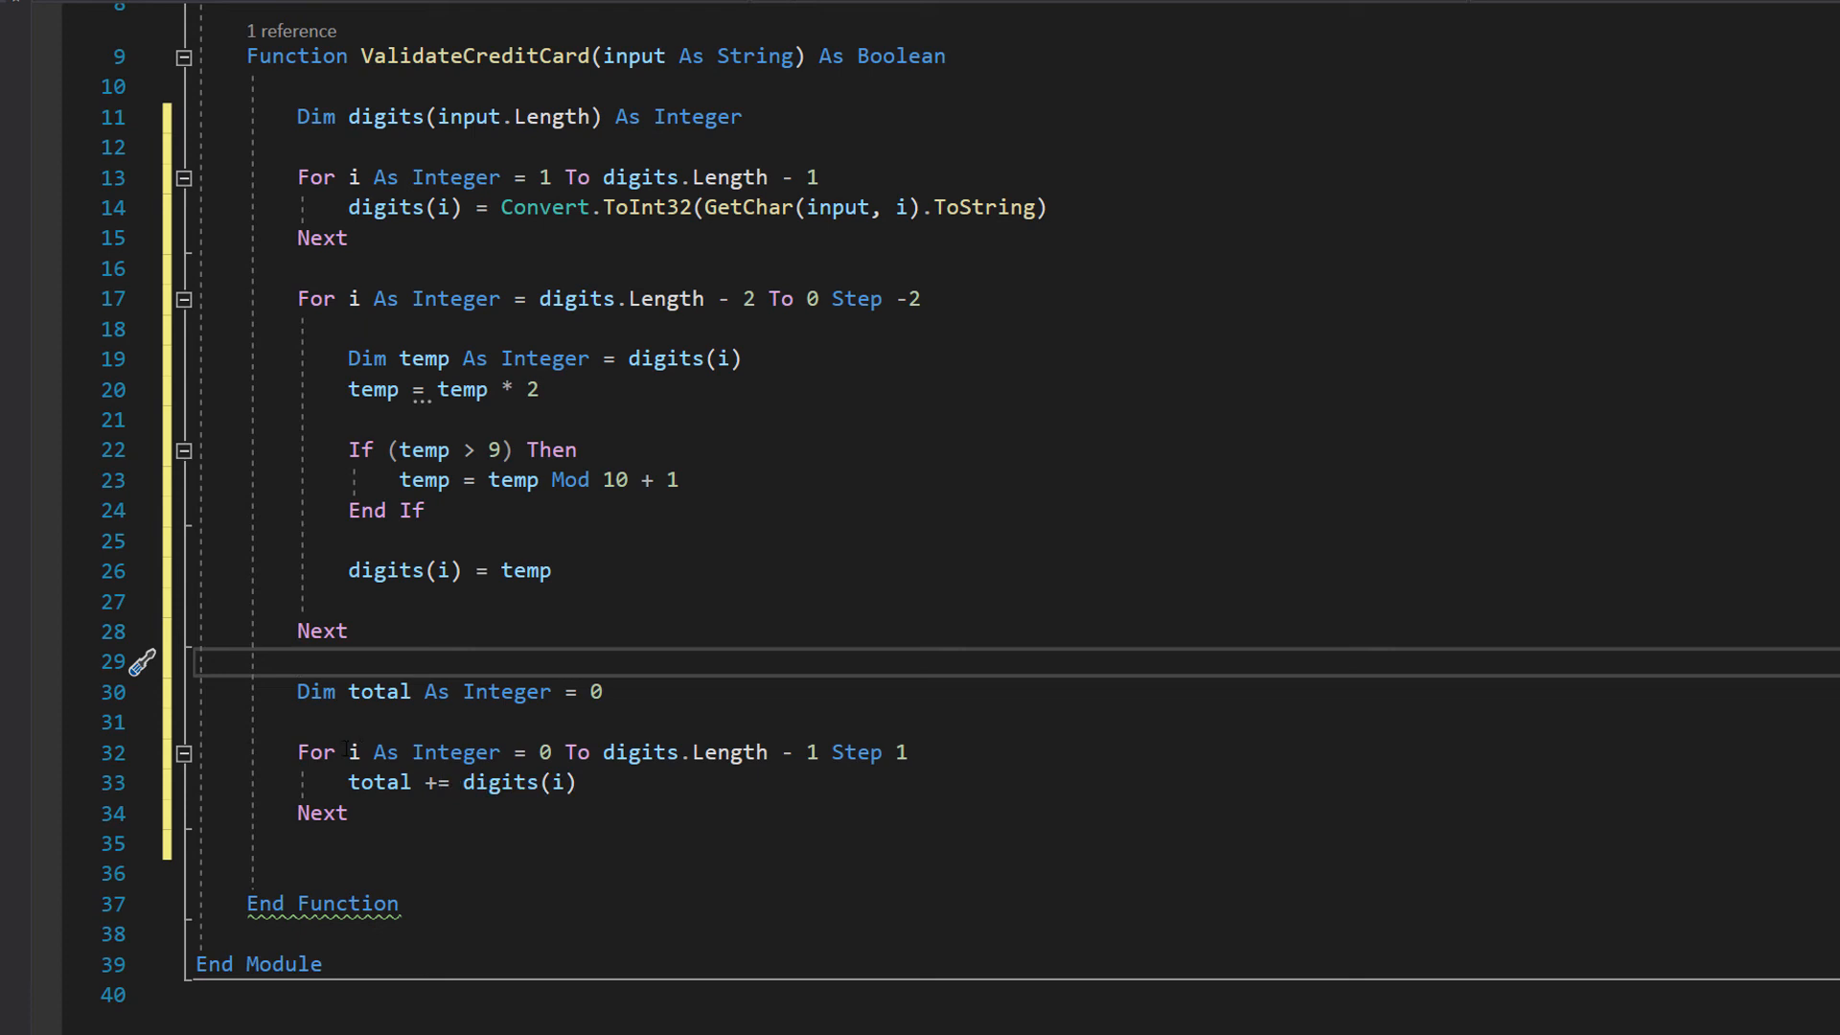
Step: Highlight the Step 1 part of the loop that sums digits into total
drag(299, 752, 551, 752)
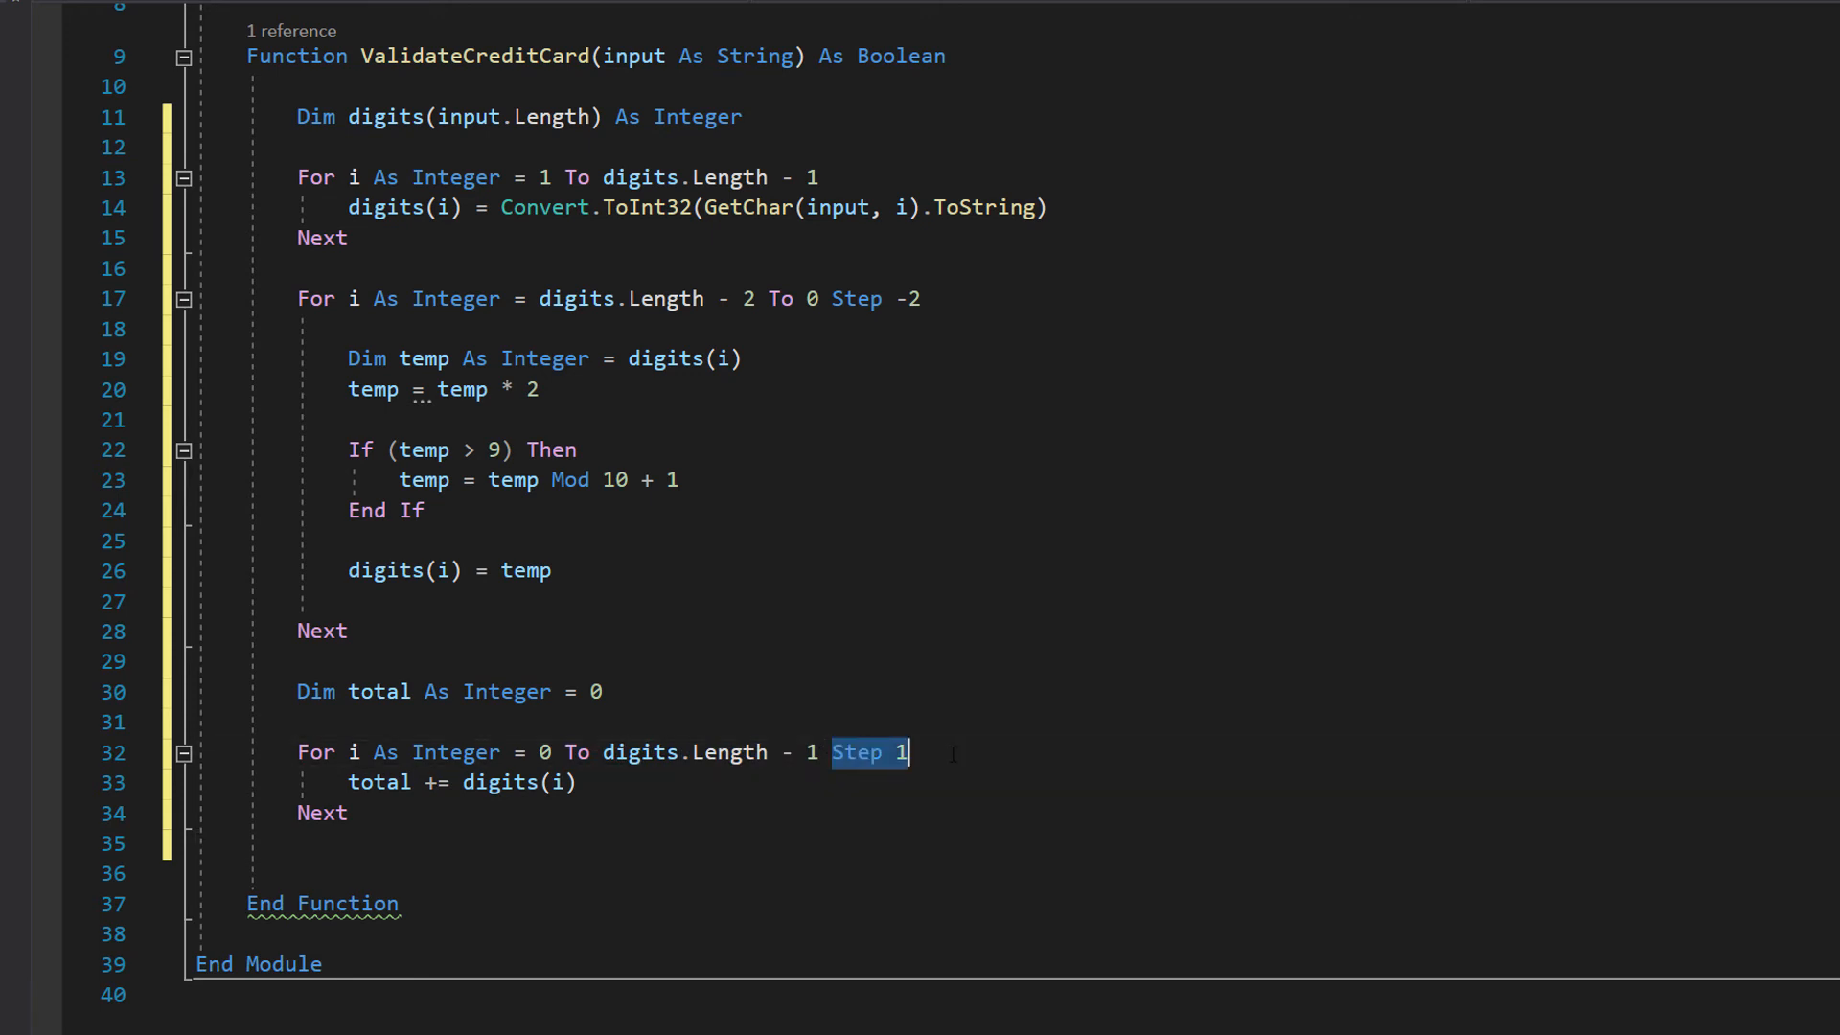
double_click(399, 783)
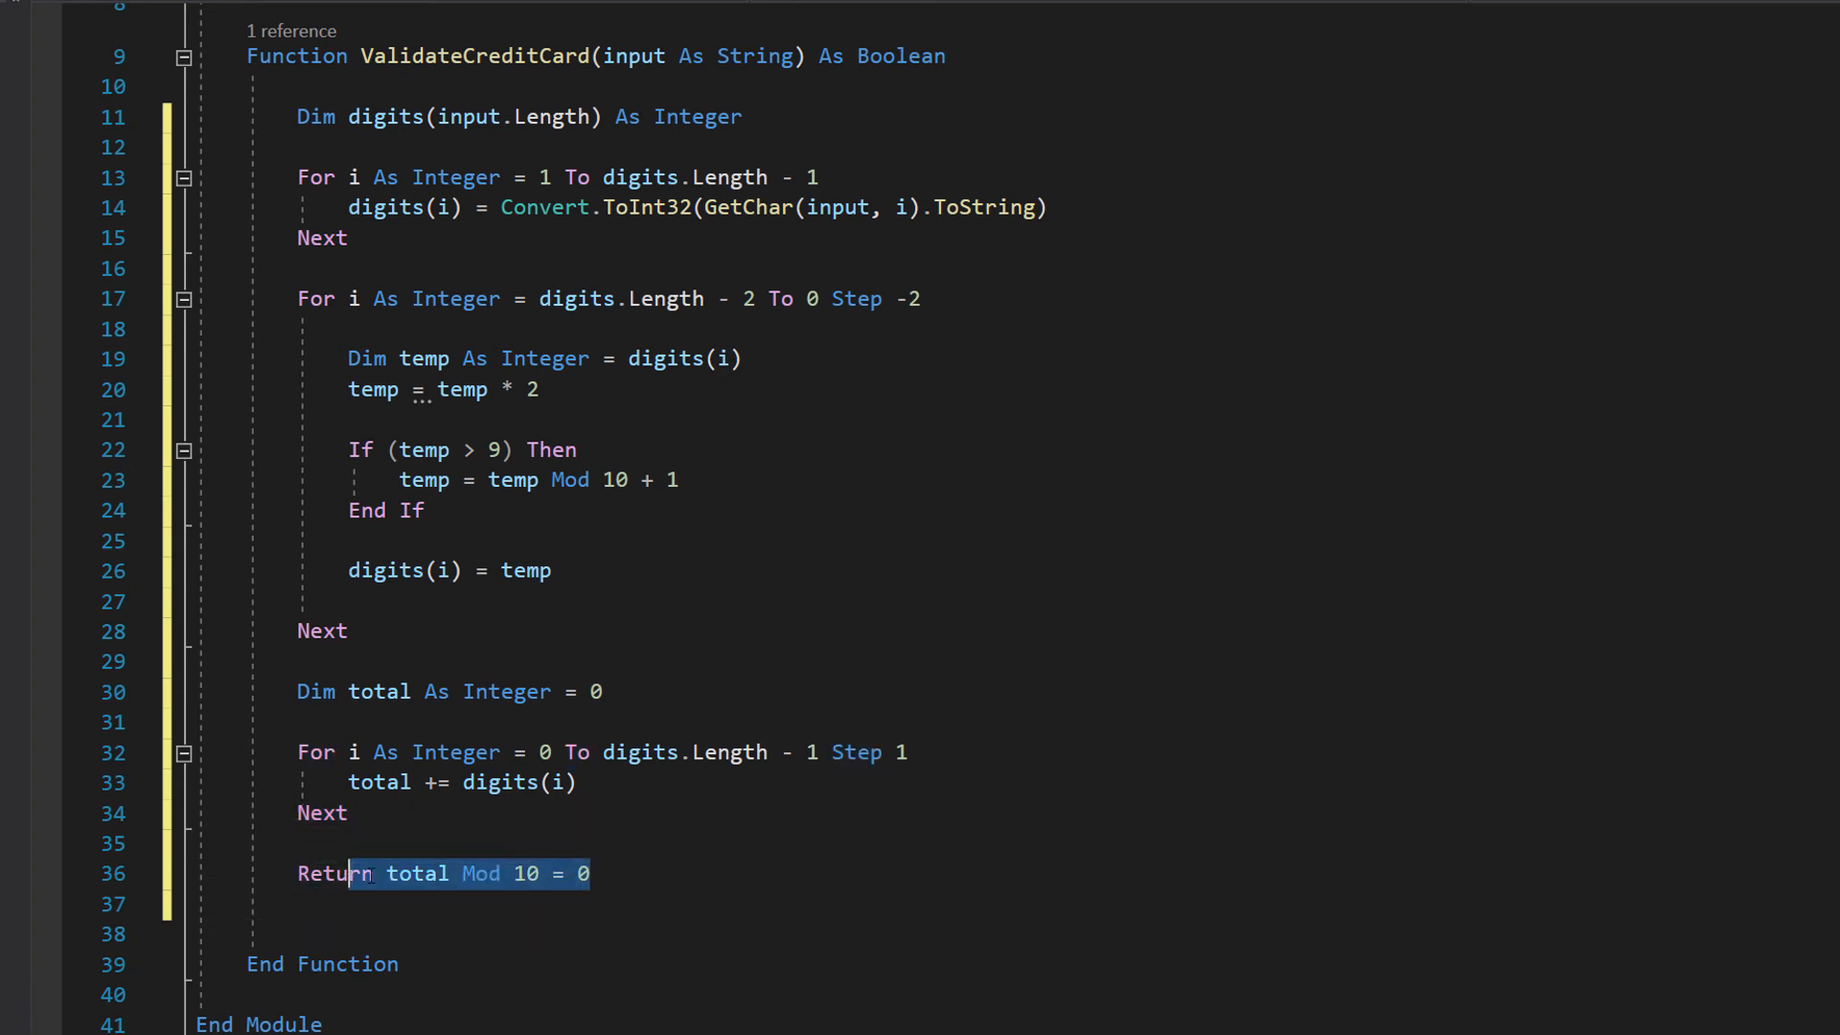
Step: Select a word on the final 'Return total Mod 10 = 0' line
double_click(336, 873)
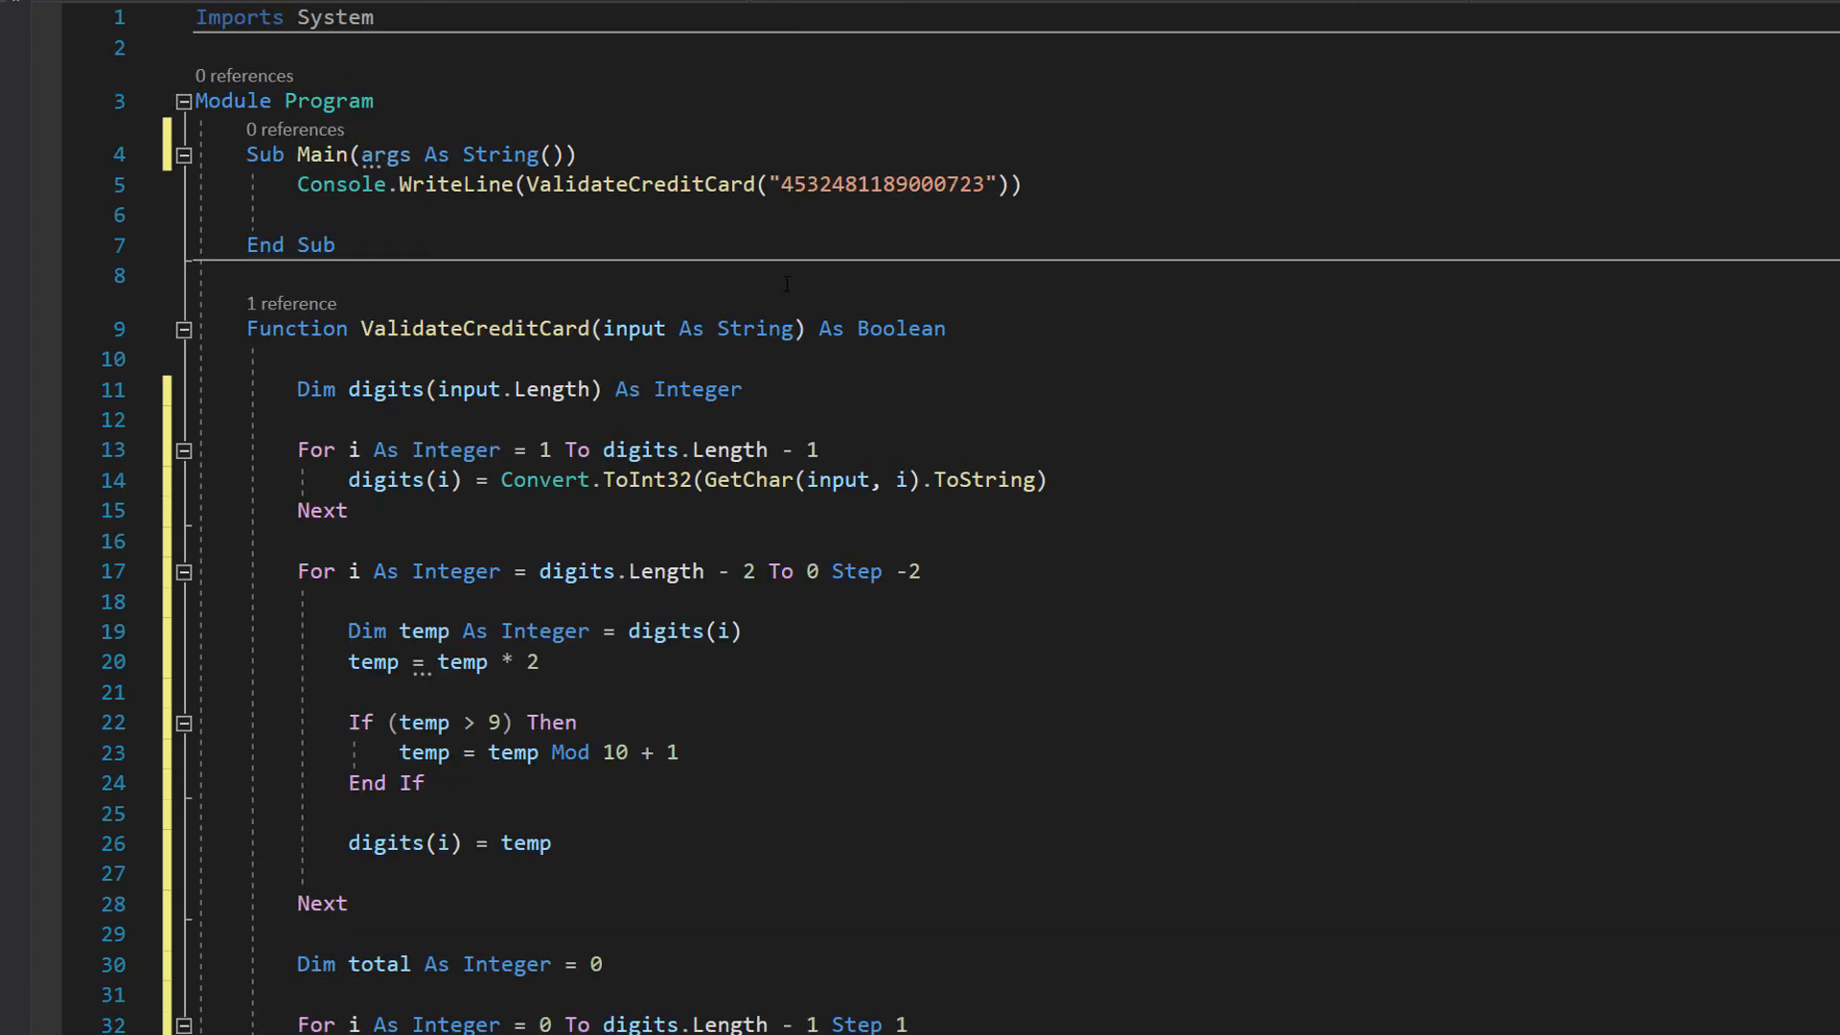
Step: Scroll down through the finished ValidateCreditCard function
scroll(down, 3)
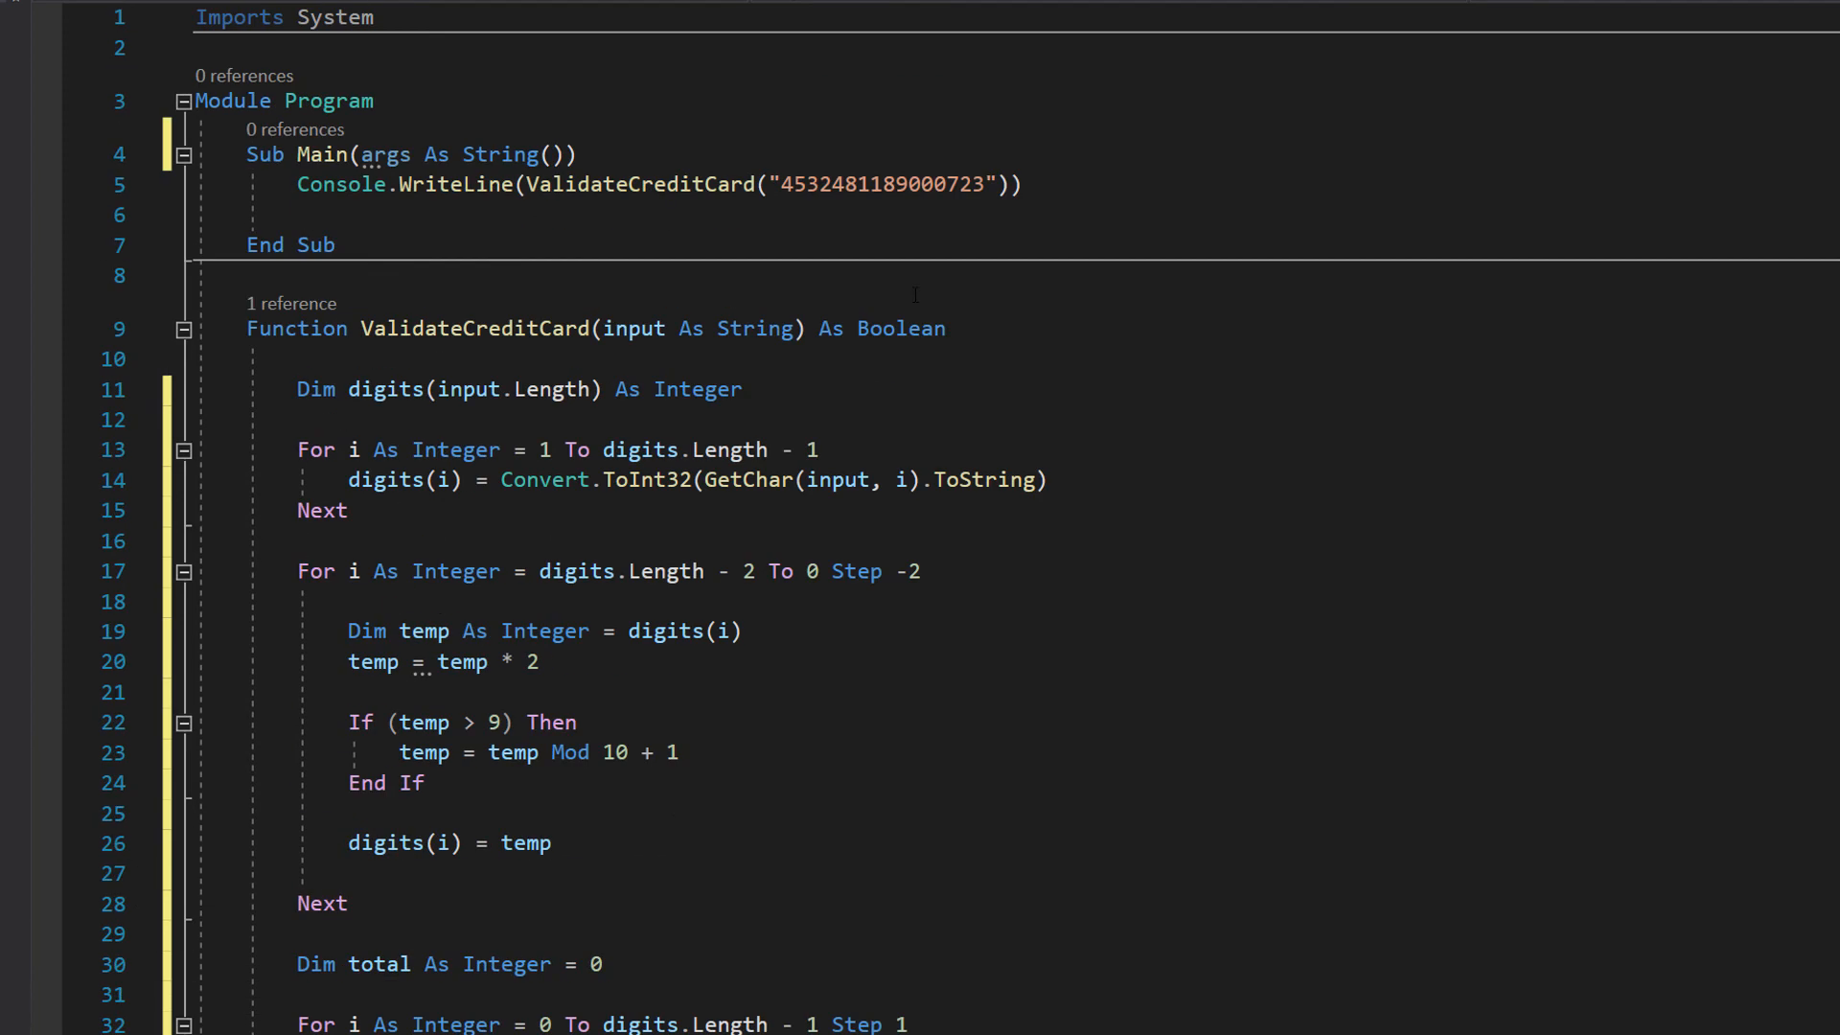
scroll(down, 3)
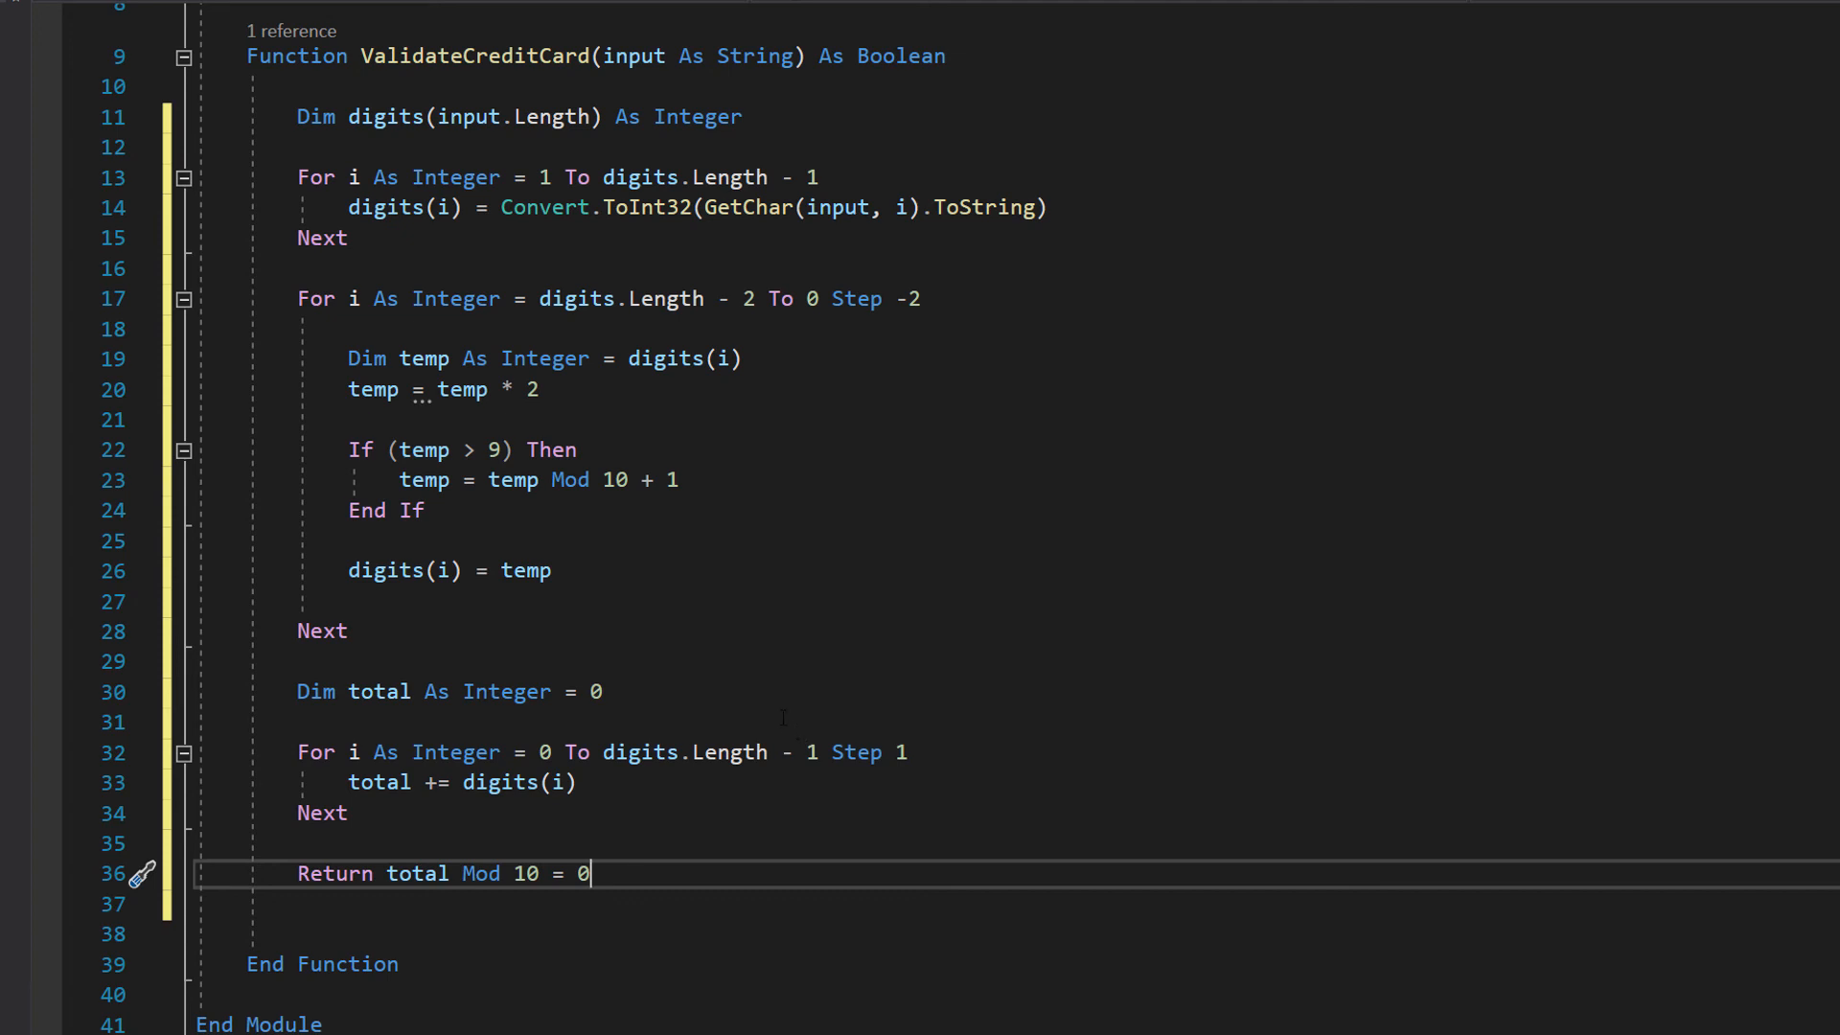
mouse_move(824, 545)
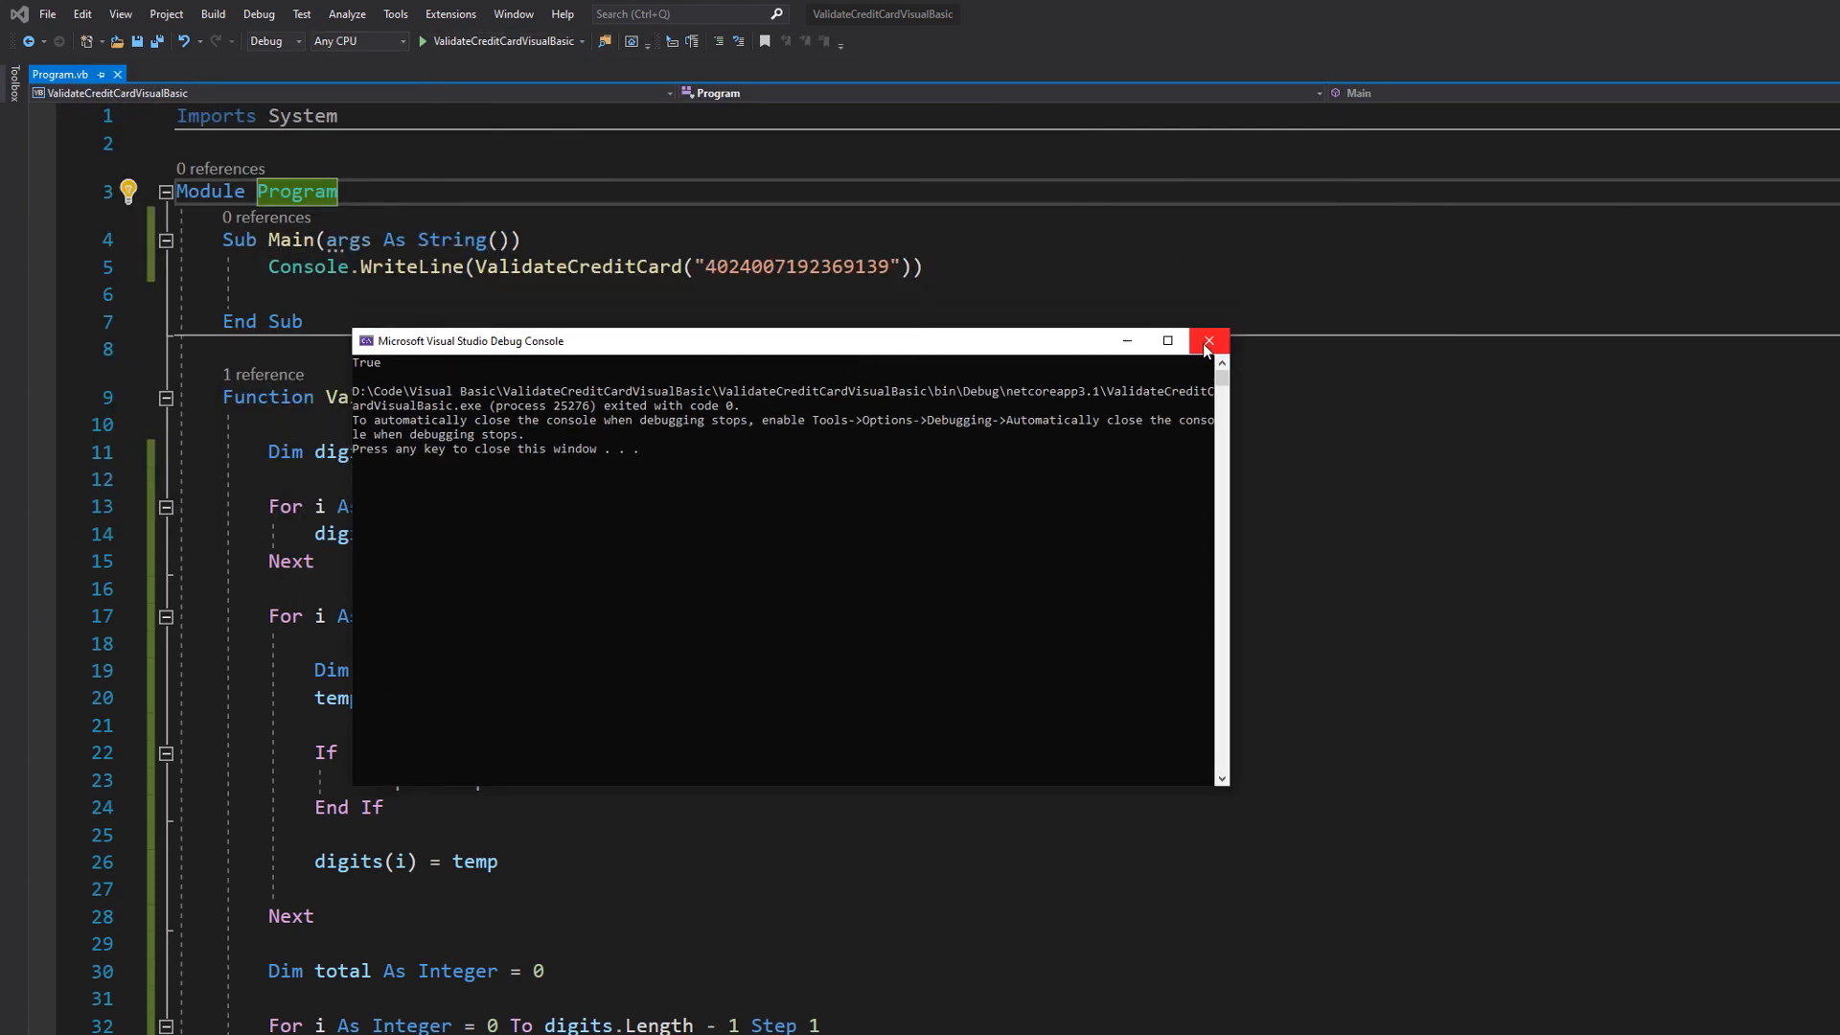
mouse_move(1208, 341)
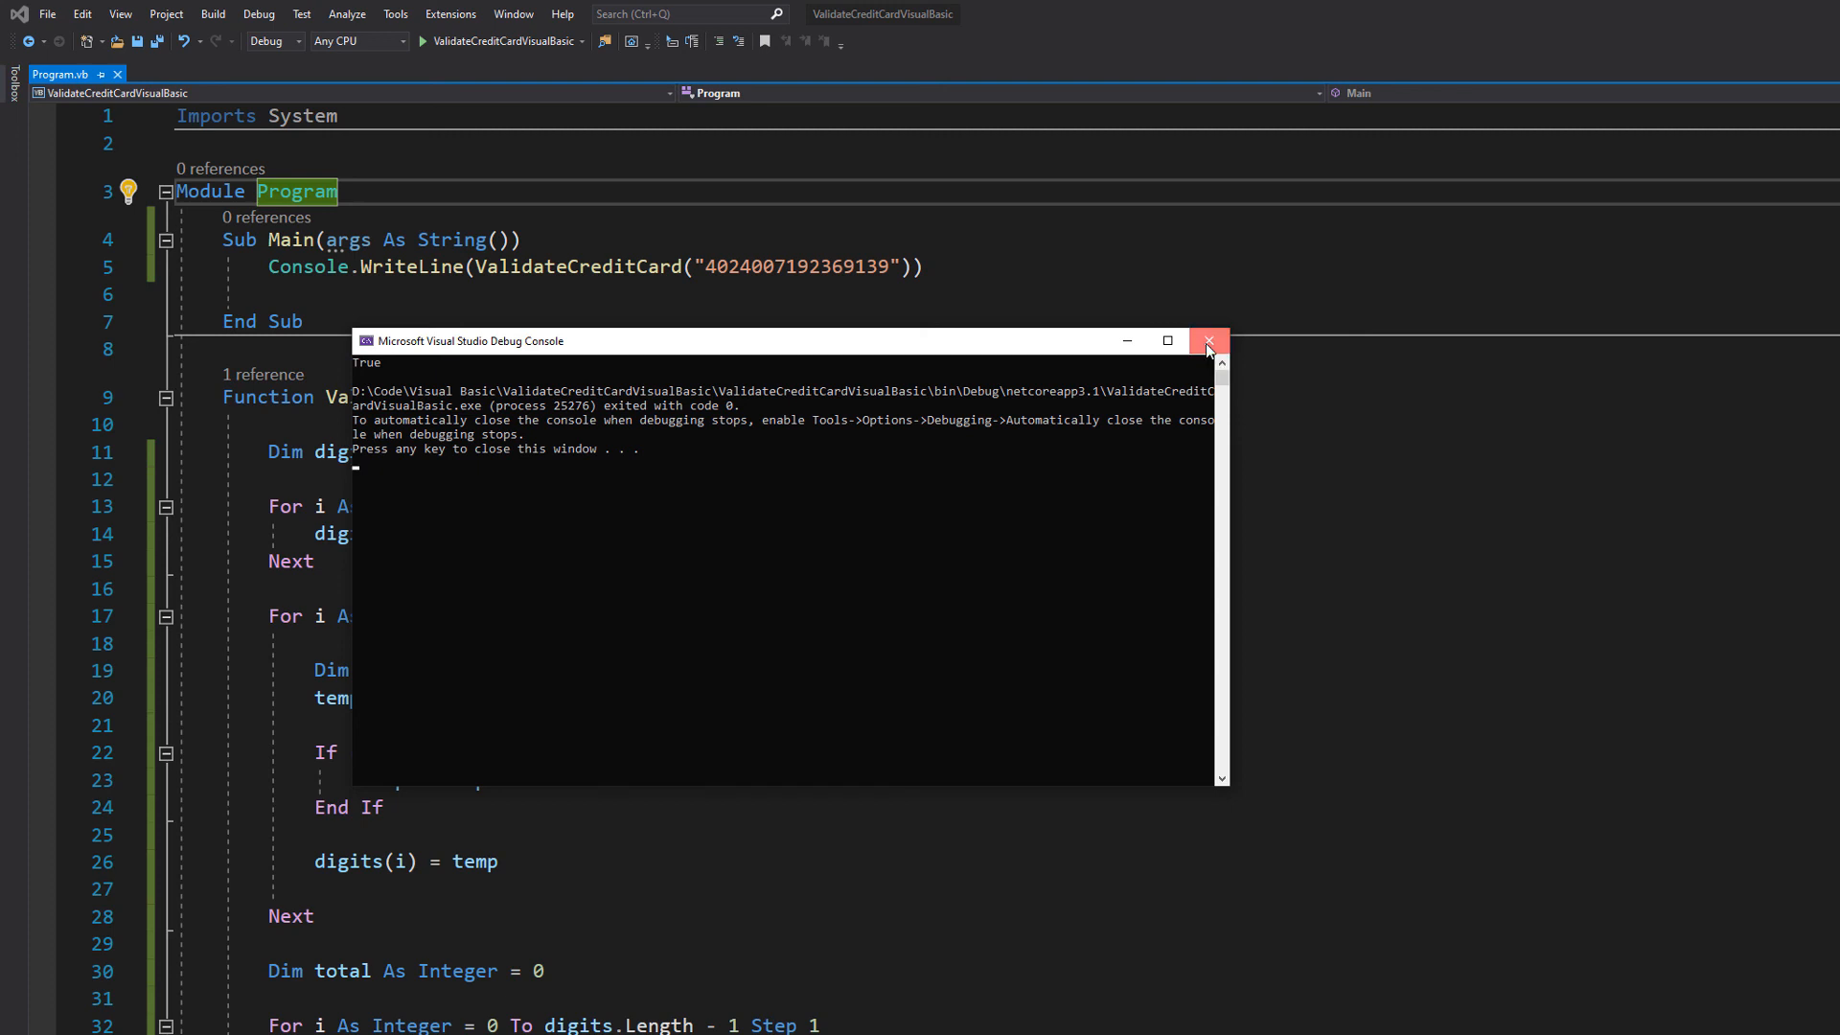
Step: Close the console showing True and select the current test card number
click(1208, 340)
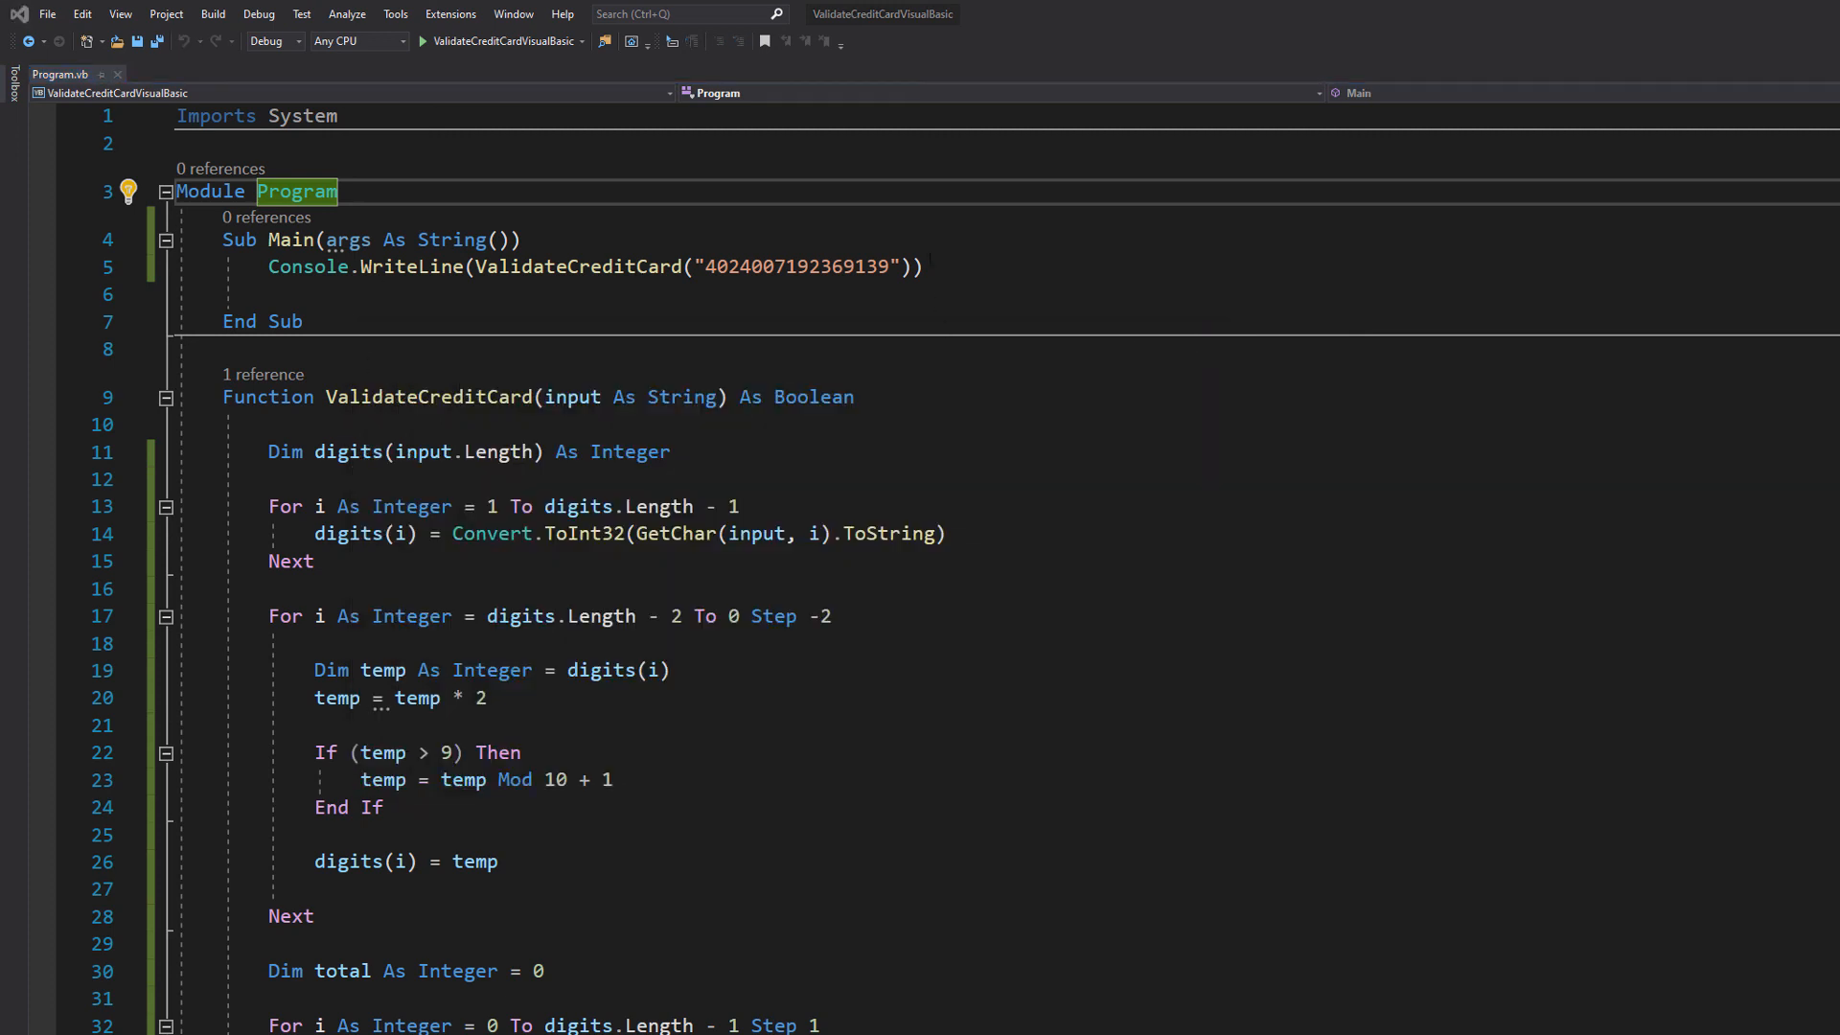
double_click(796, 266)
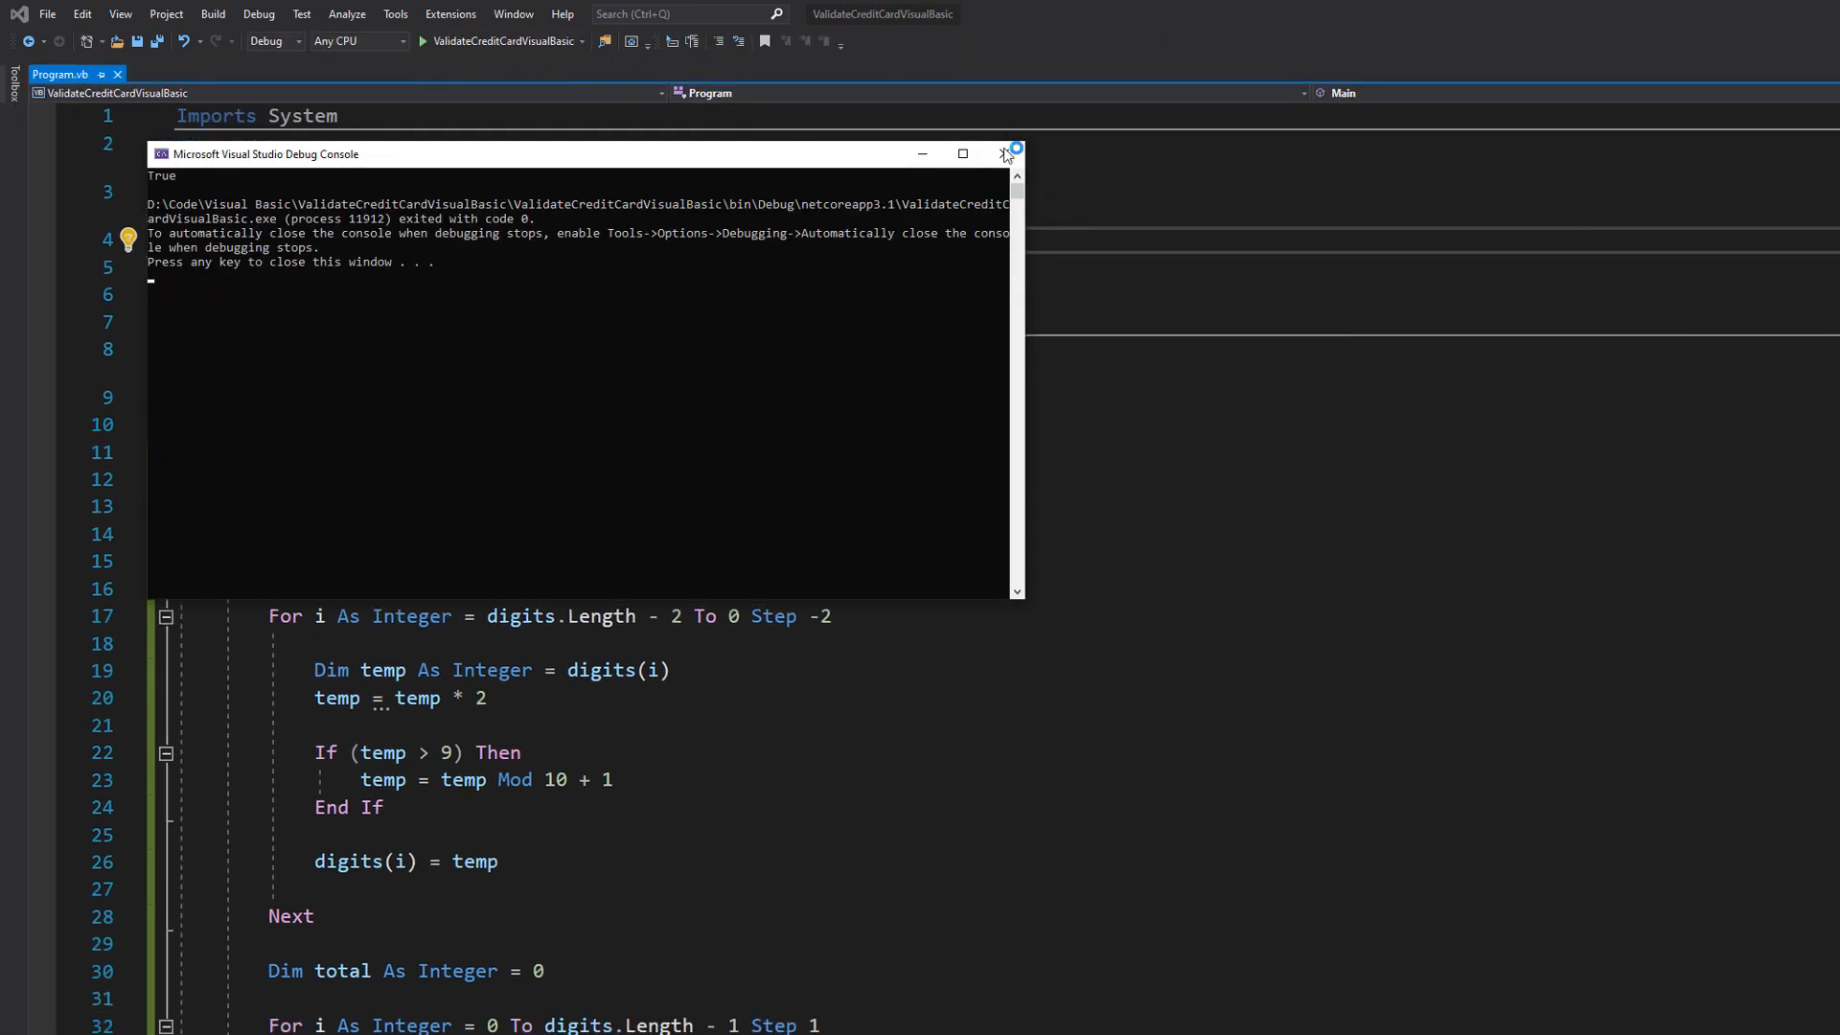
click(1001, 153)
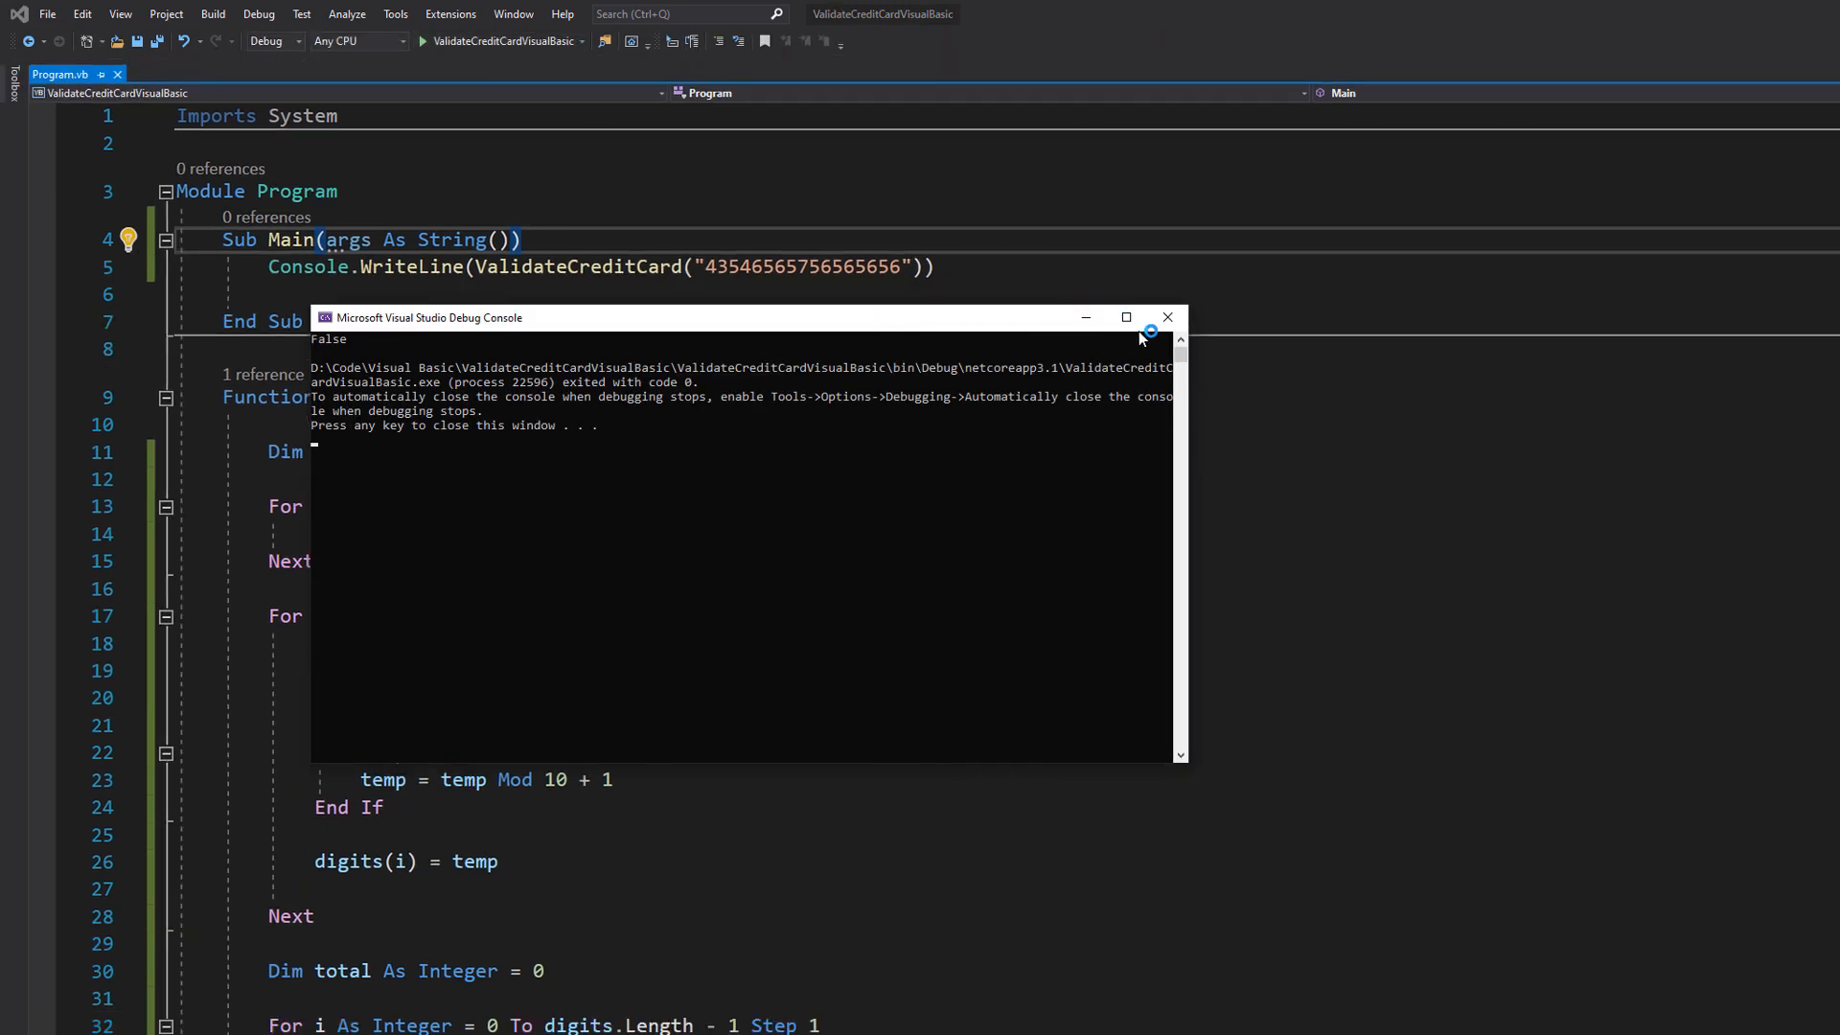
click(1166, 318)
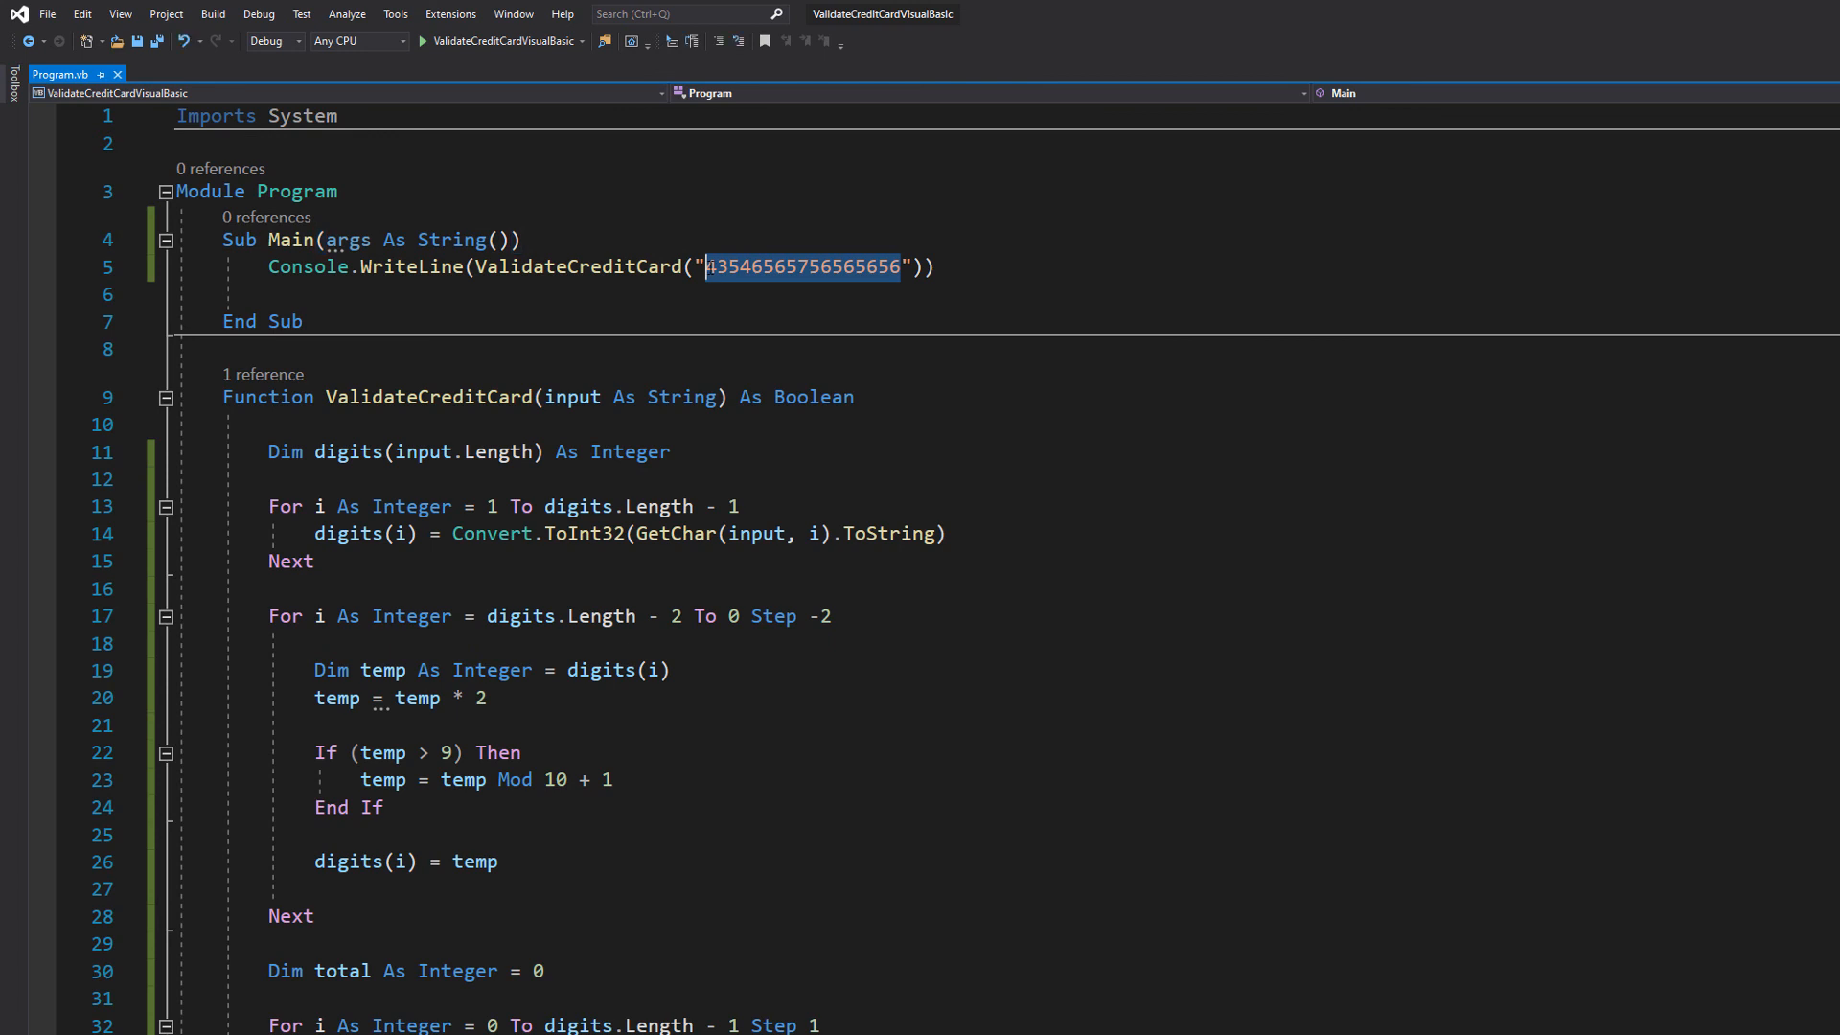
key(Delete)
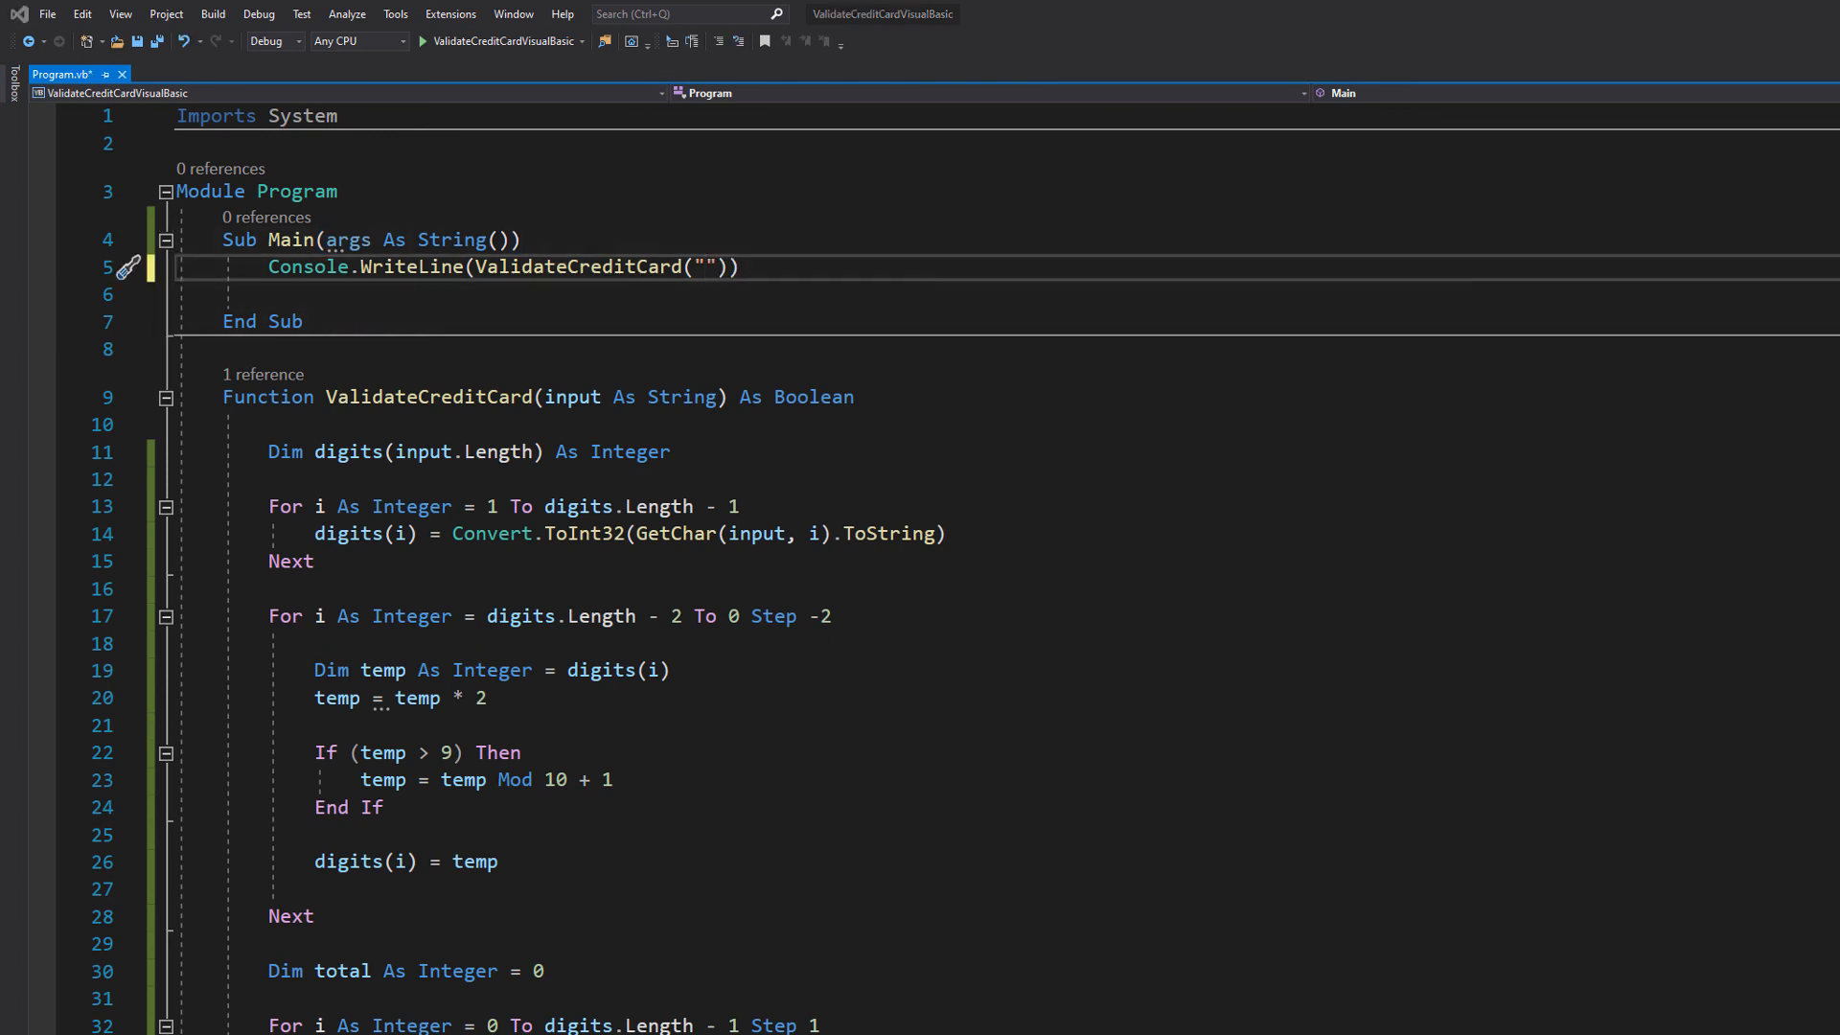
click(702, 266)
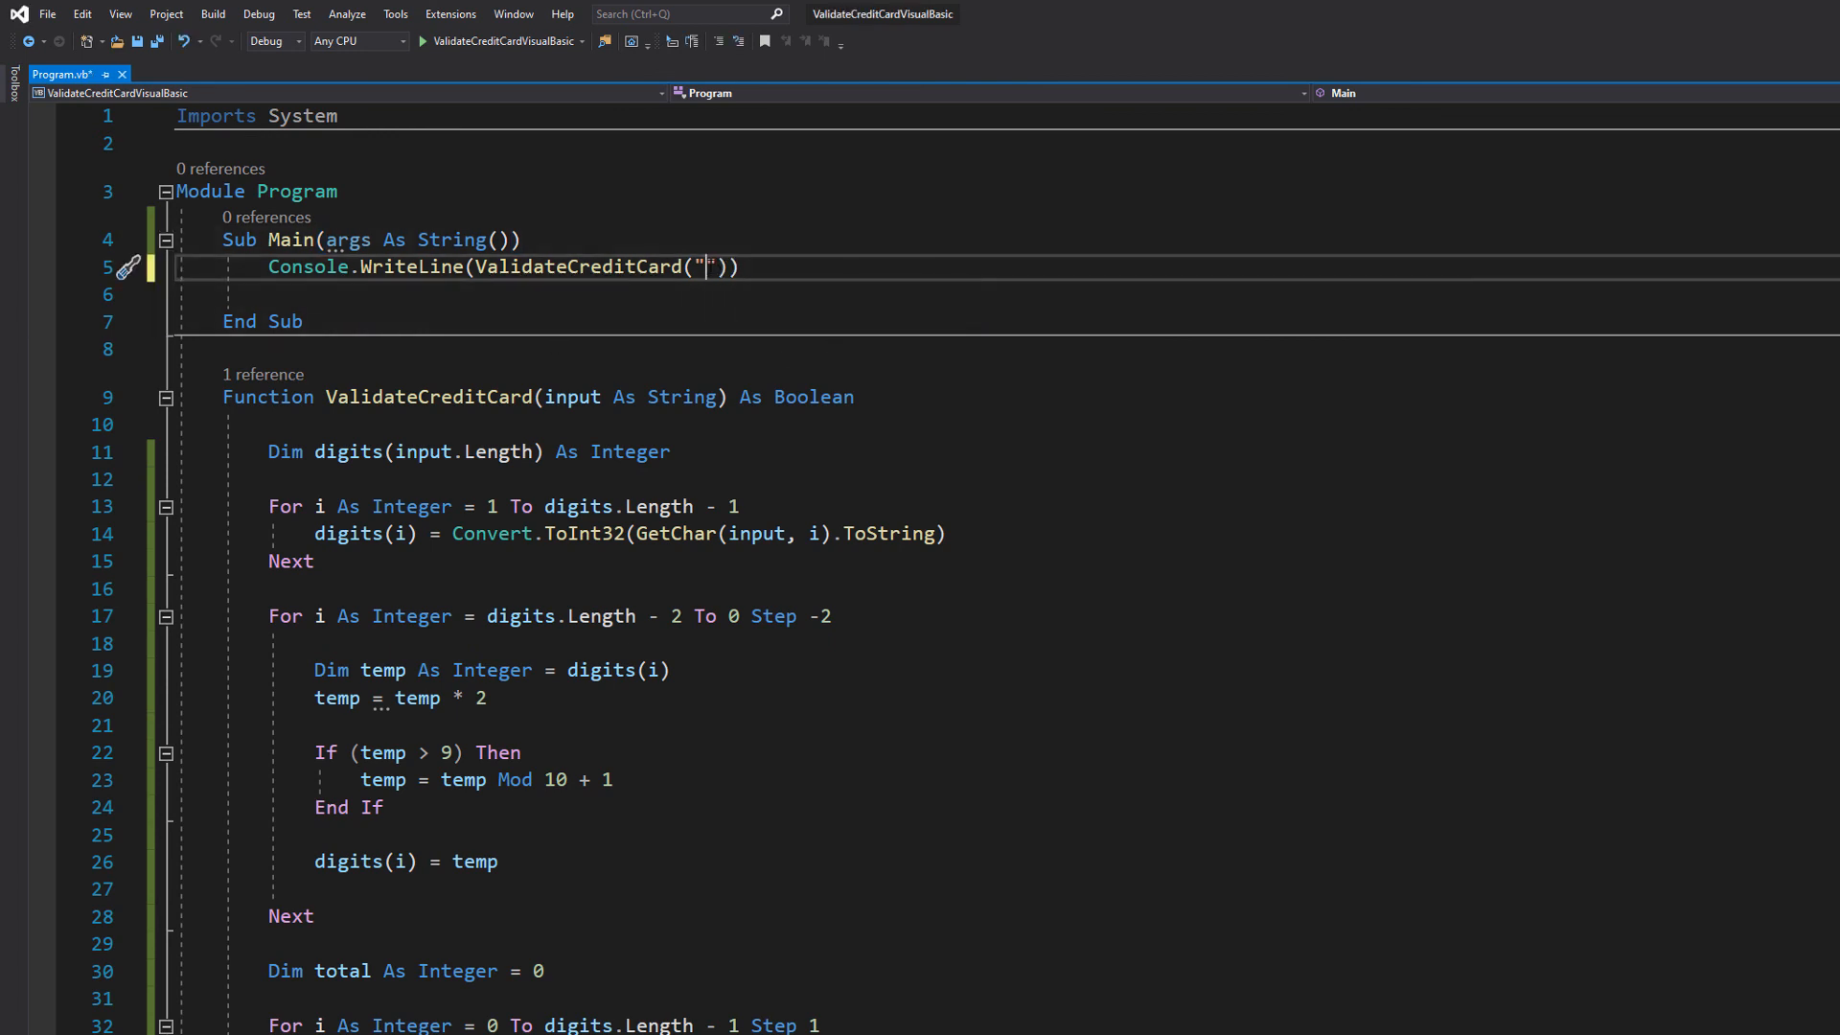
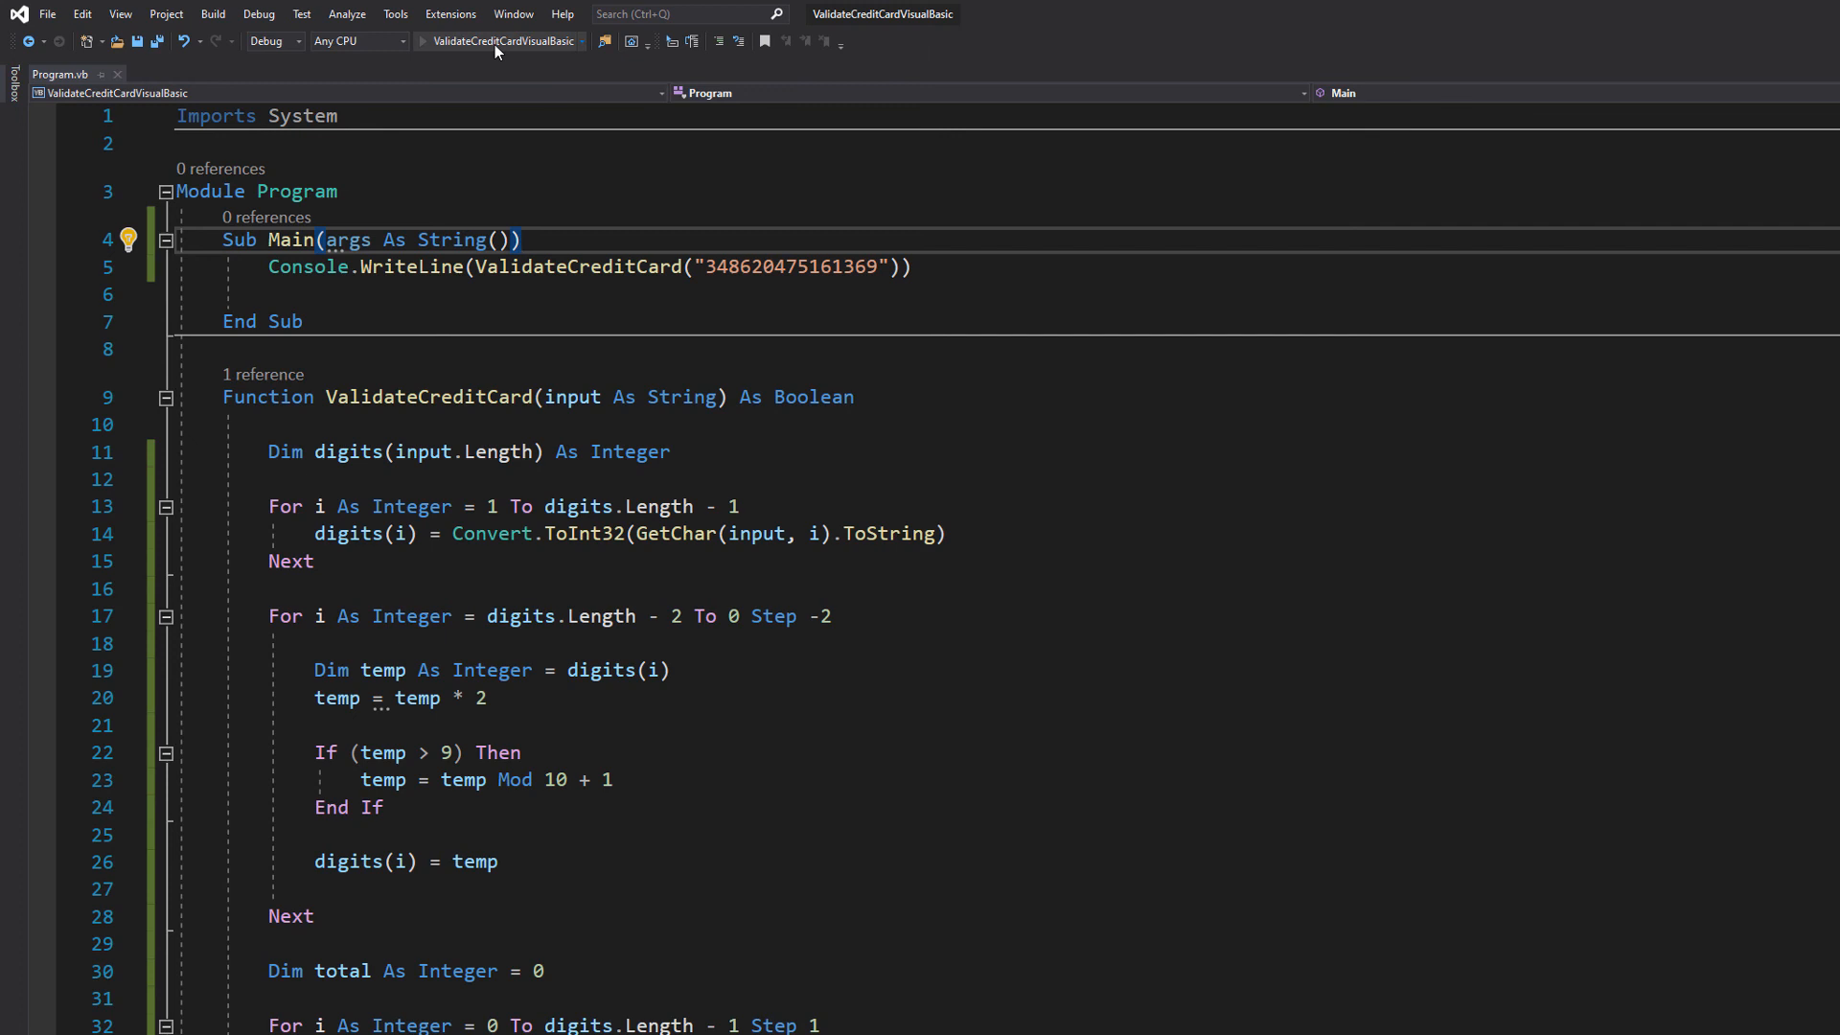
click(423, 41)
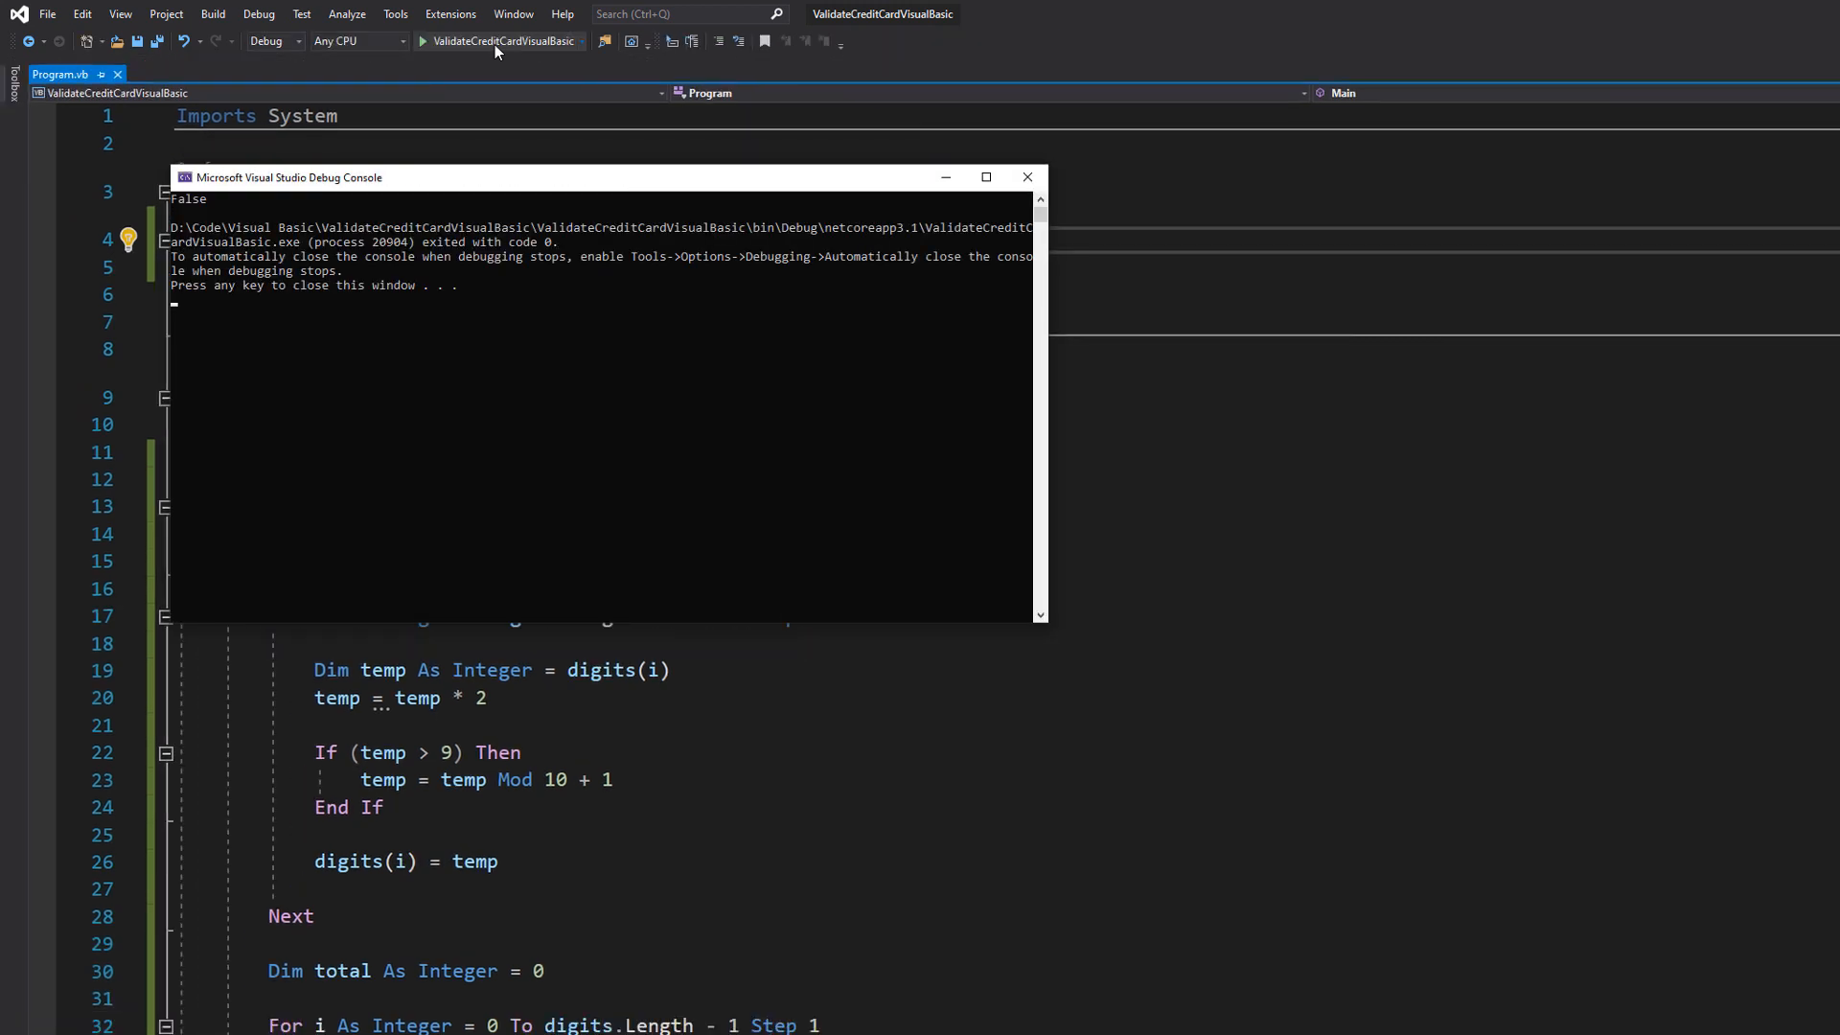
mouse_move(499, 41)
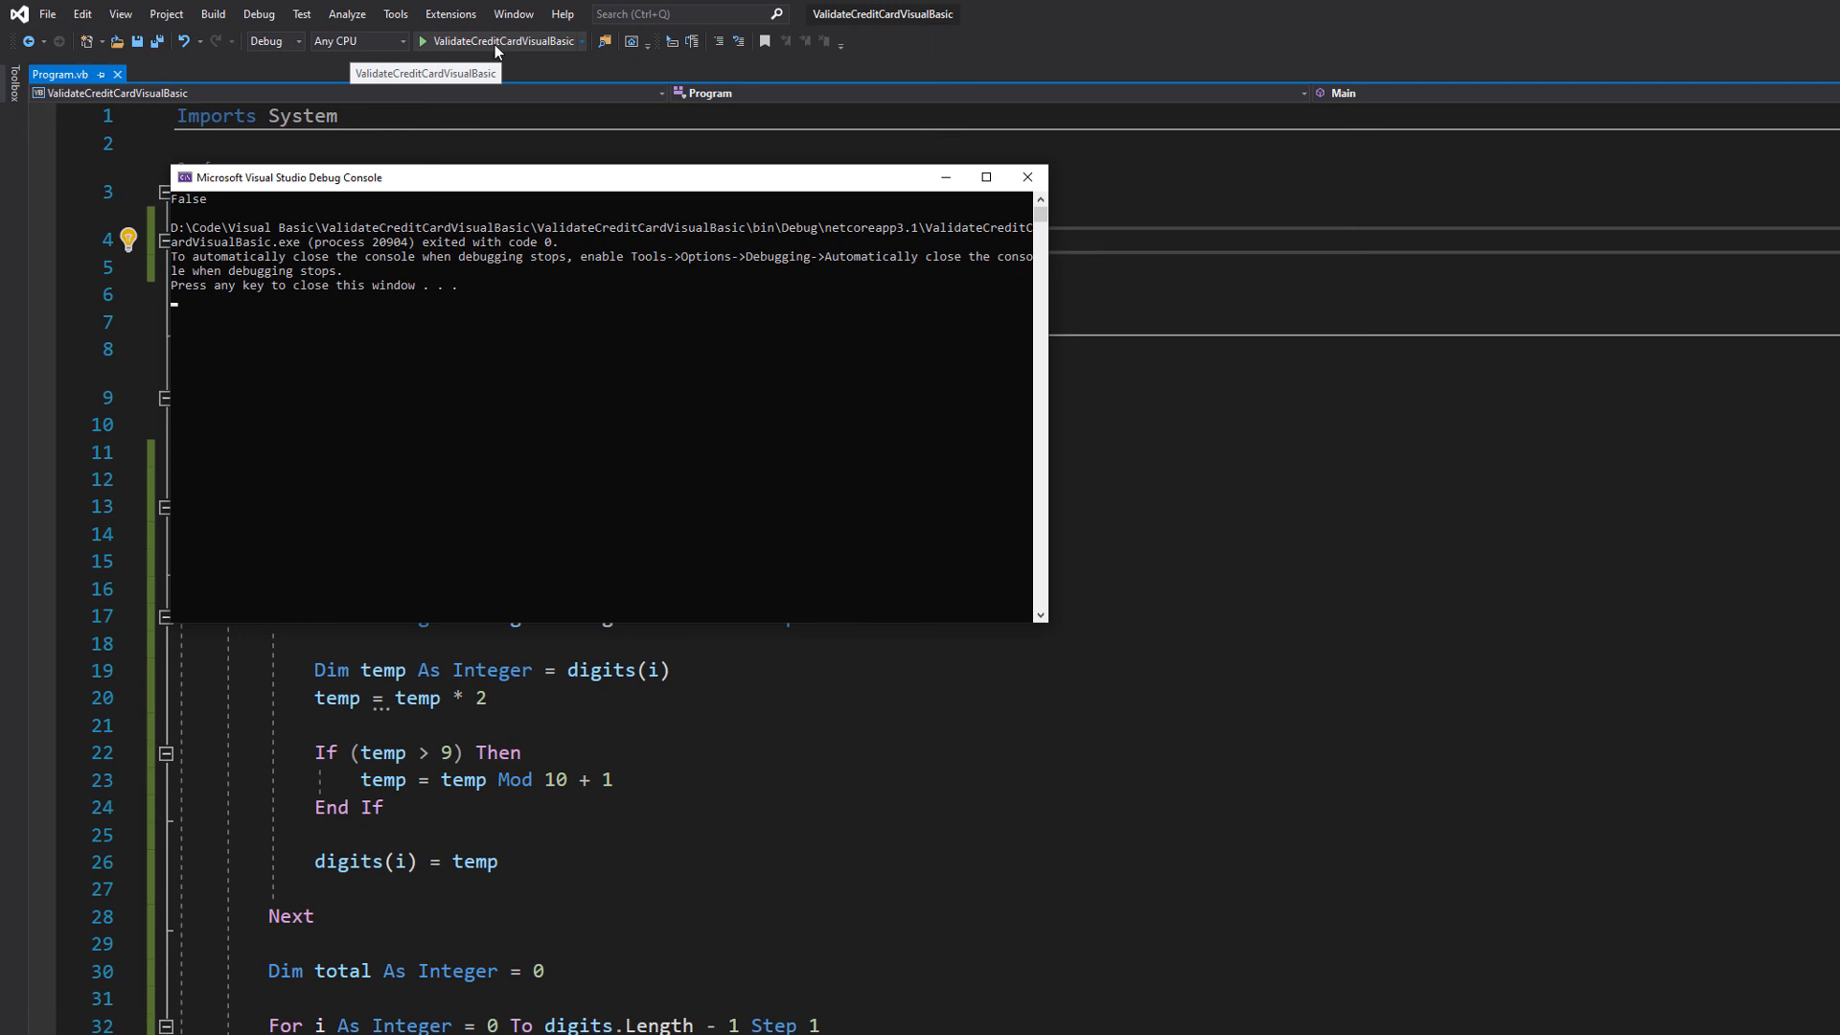
mouse_move(1028, 177)
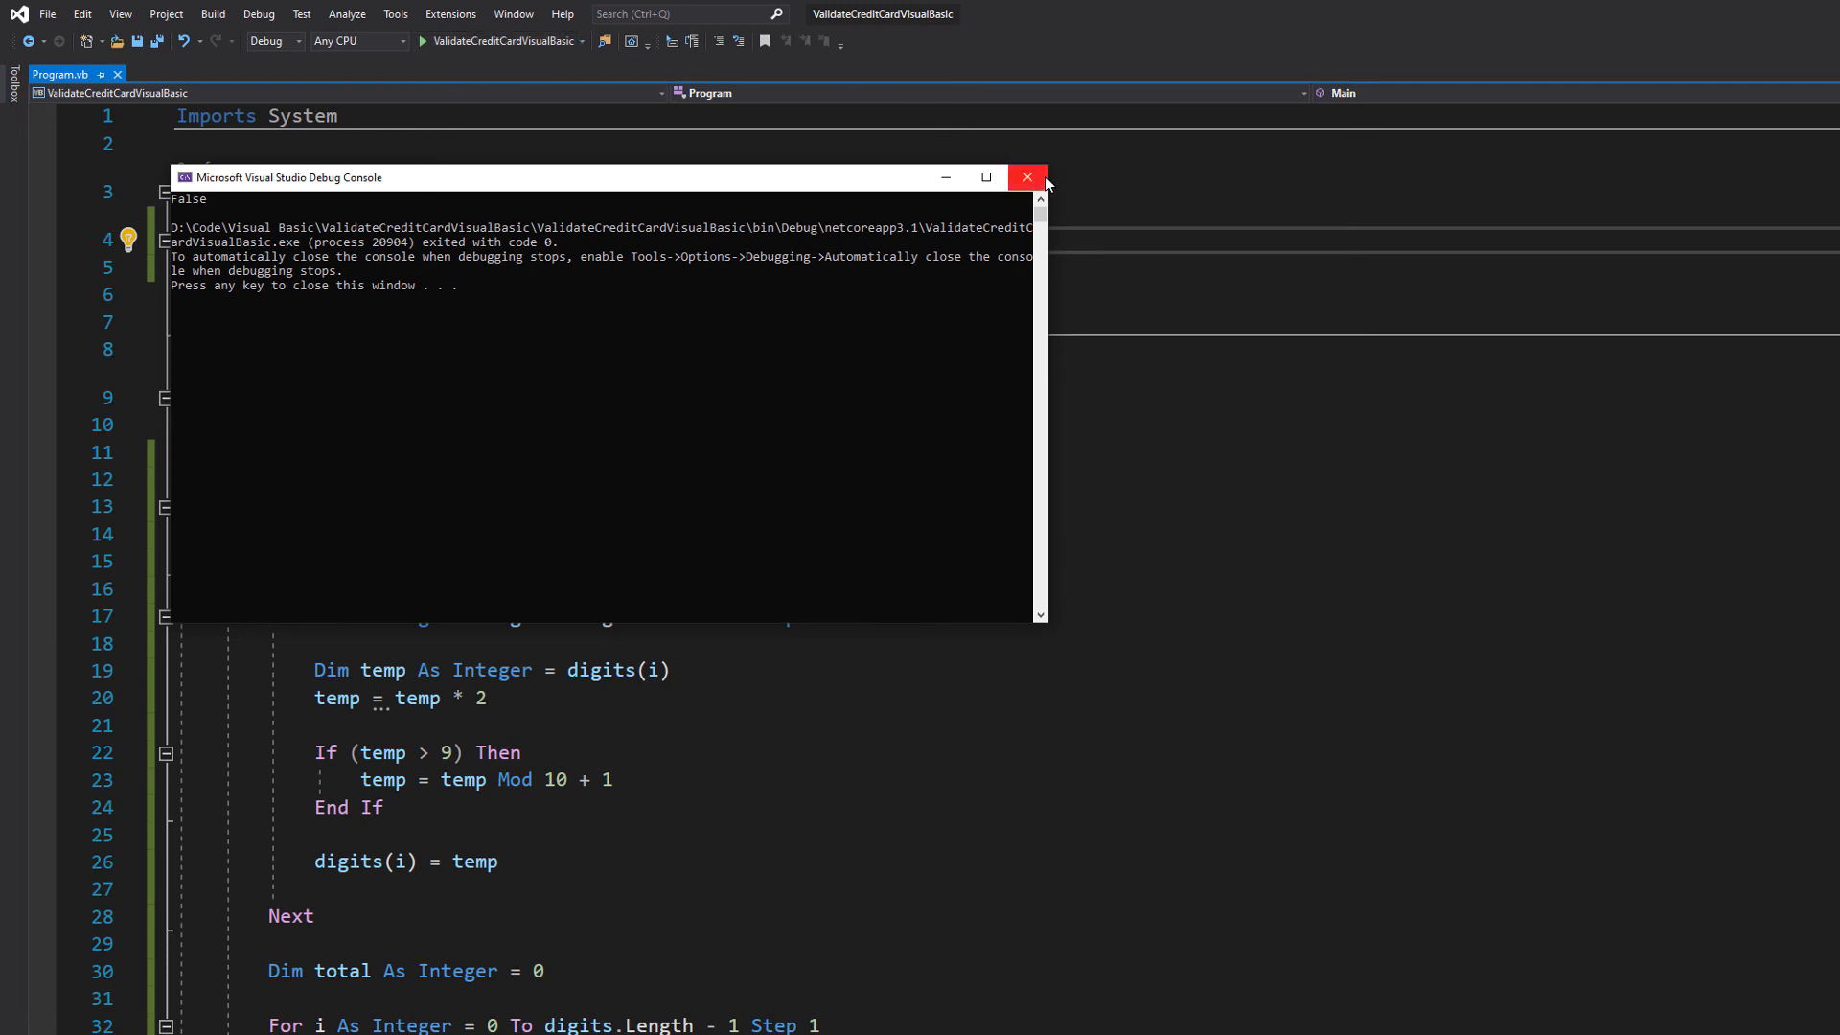
click(1026, 178)
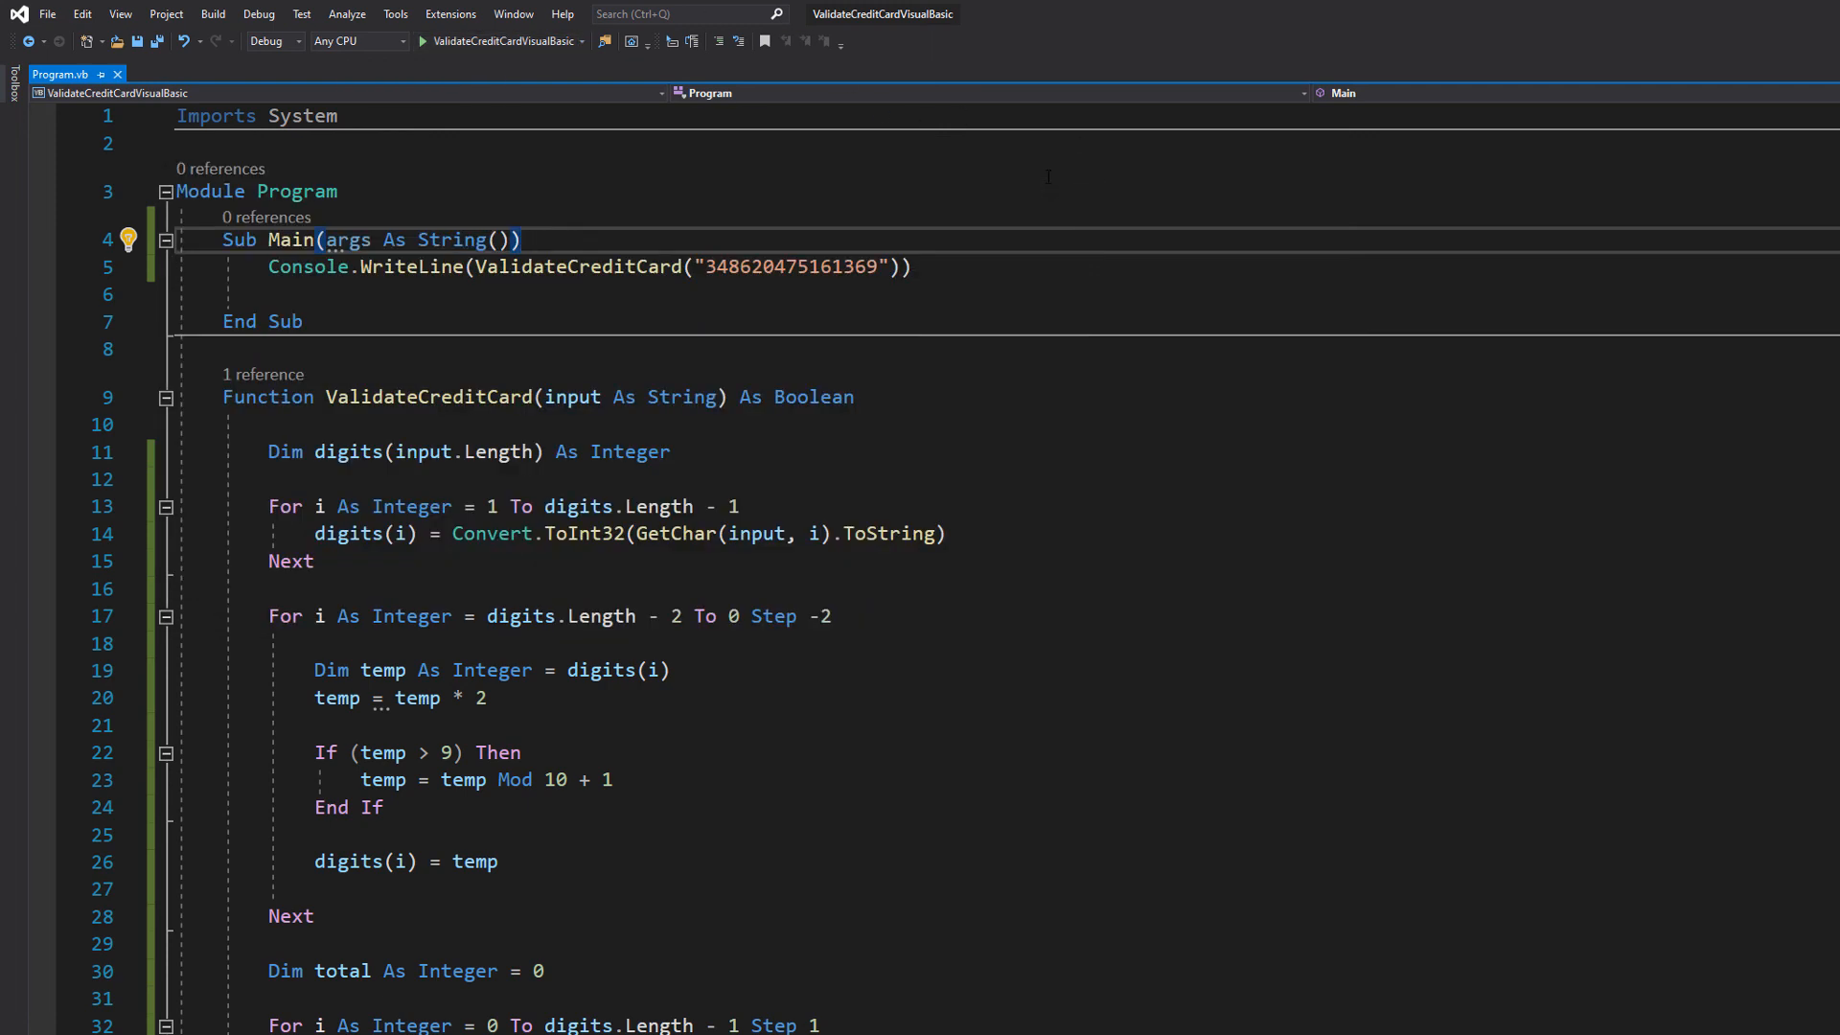